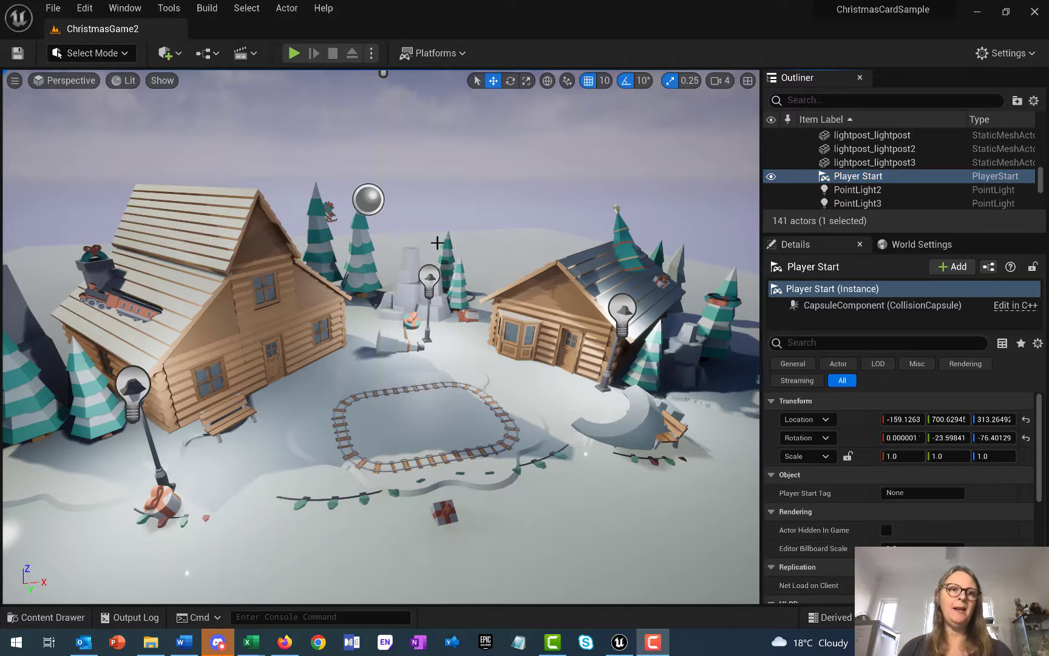
mouse_move(434, 54)
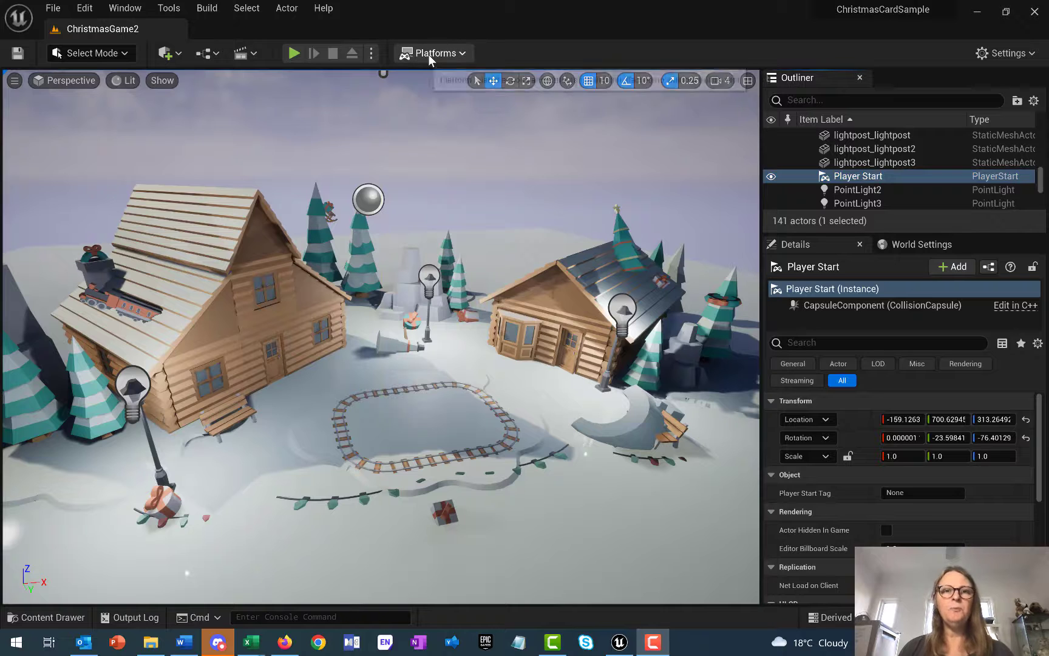
Check the Maps & Modes project settings, then bring up the Platforms packaging list again.
left_click(434, 54)
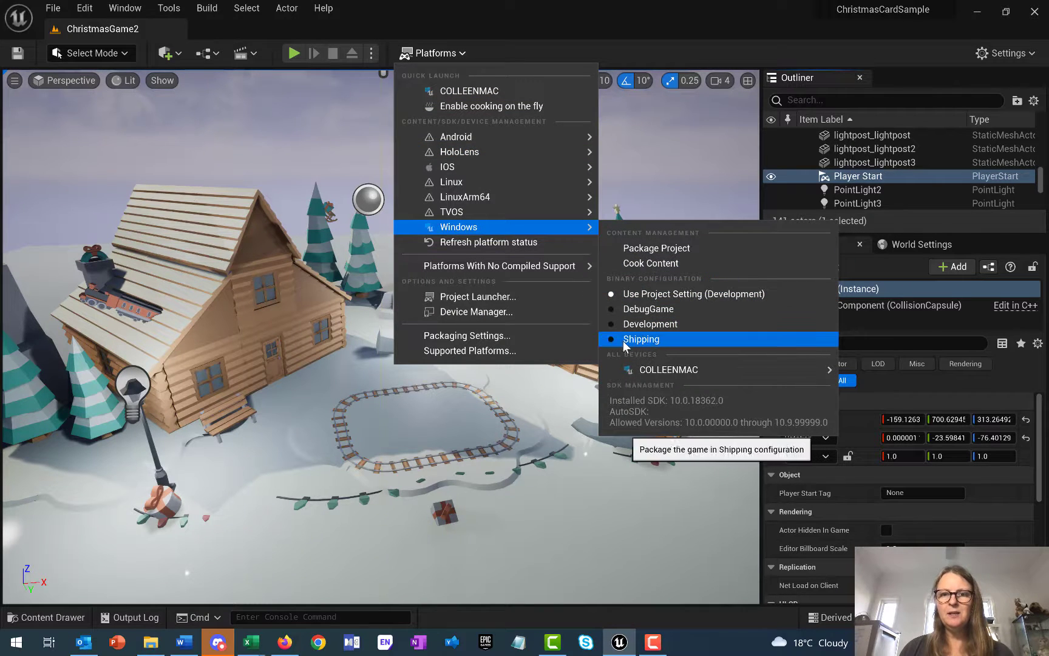
mouse_move(649, 323)
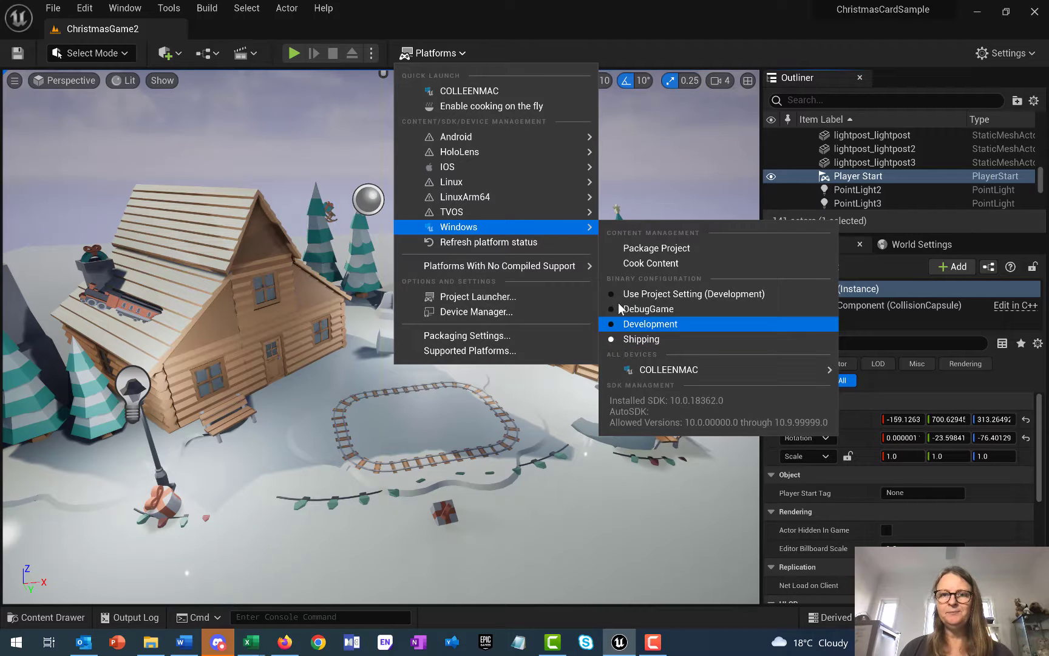
mouse_move(655, 248)
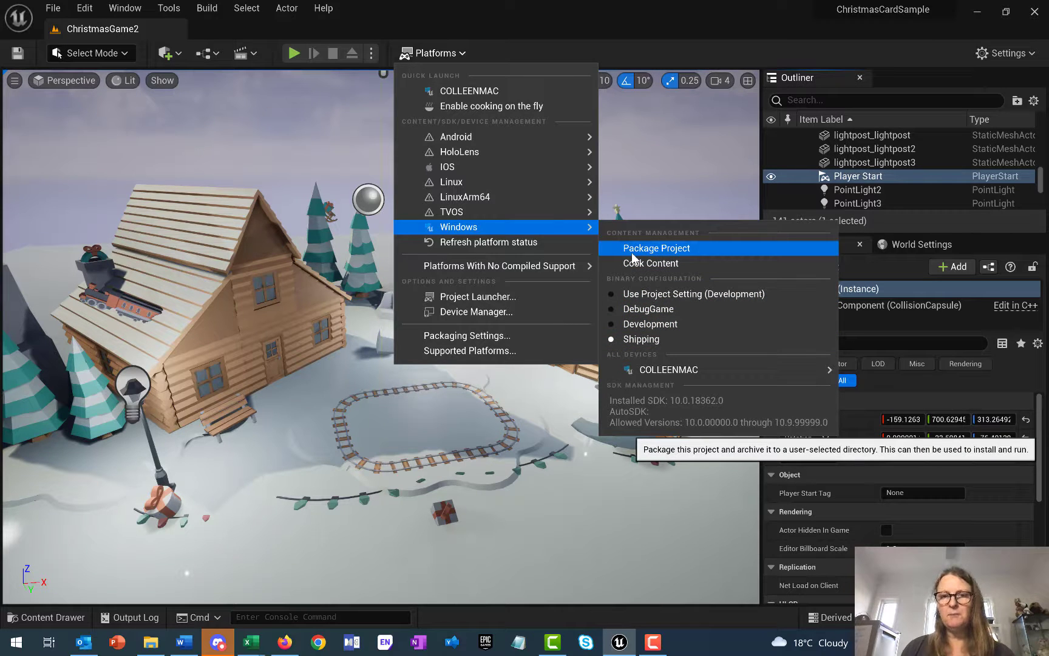
left_click(236, 193)
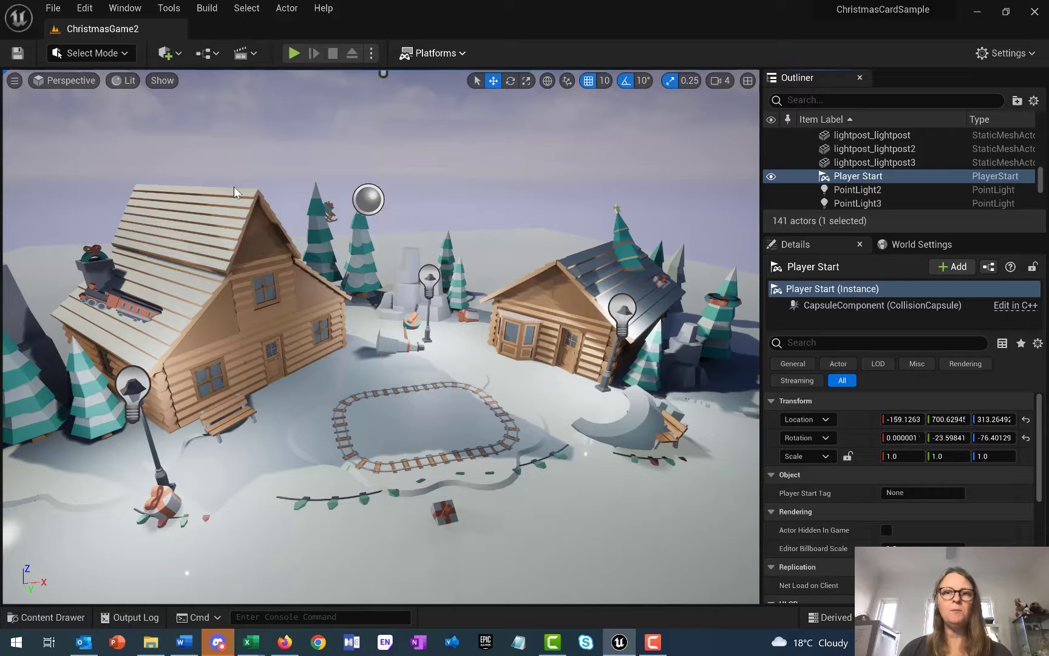
left_click(84, 9)
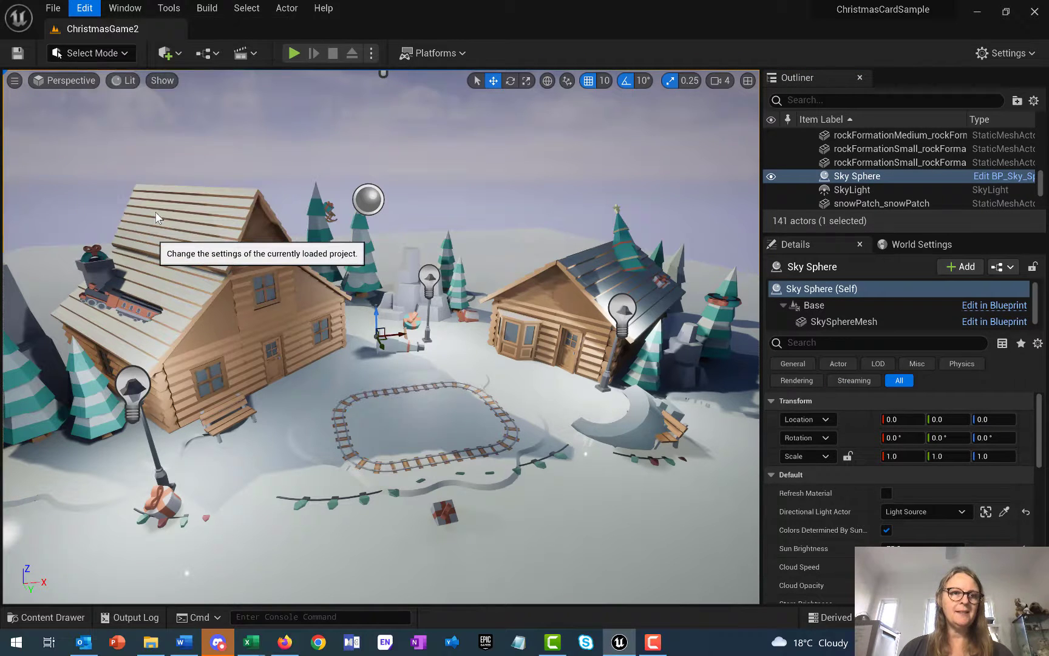
left_click(83, 8)
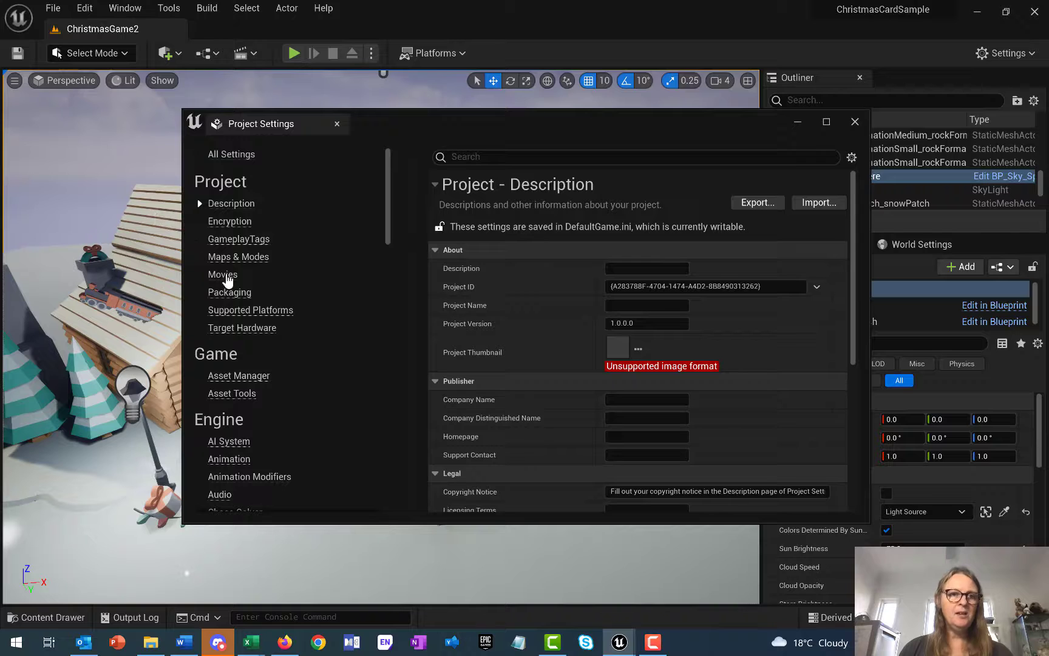
left_click(238, 256)
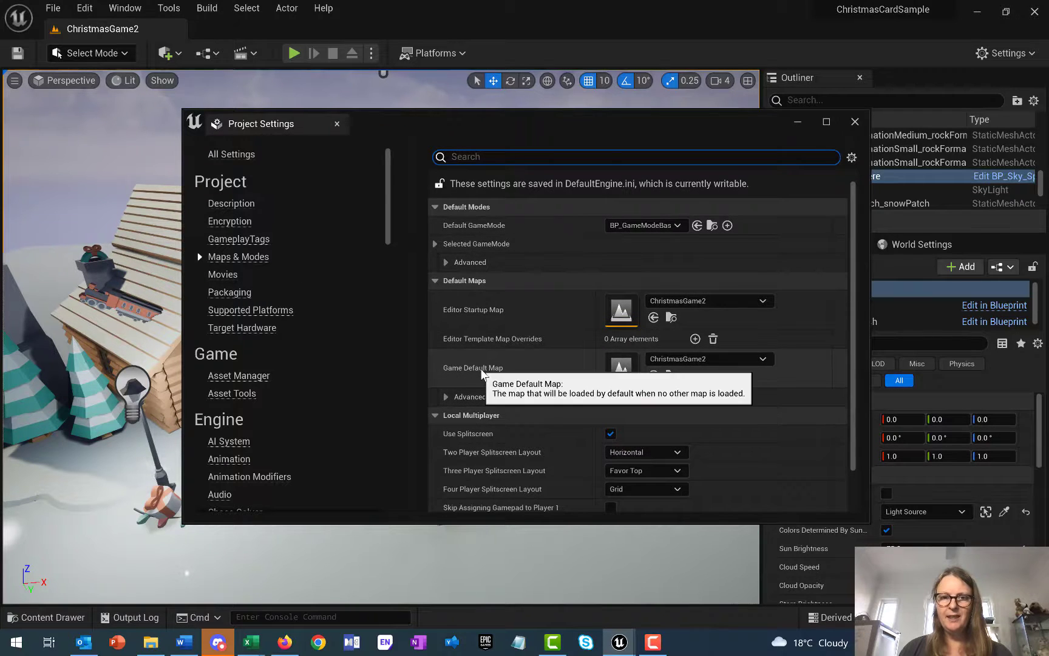
mouse_move(597, 371)
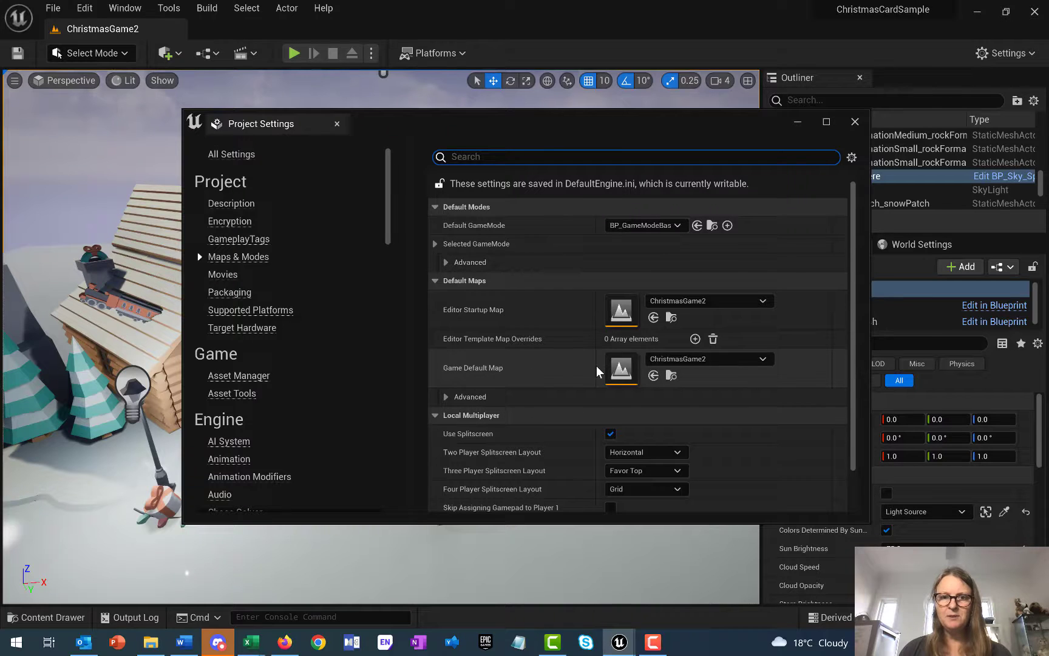
mouse_move(707, 364)
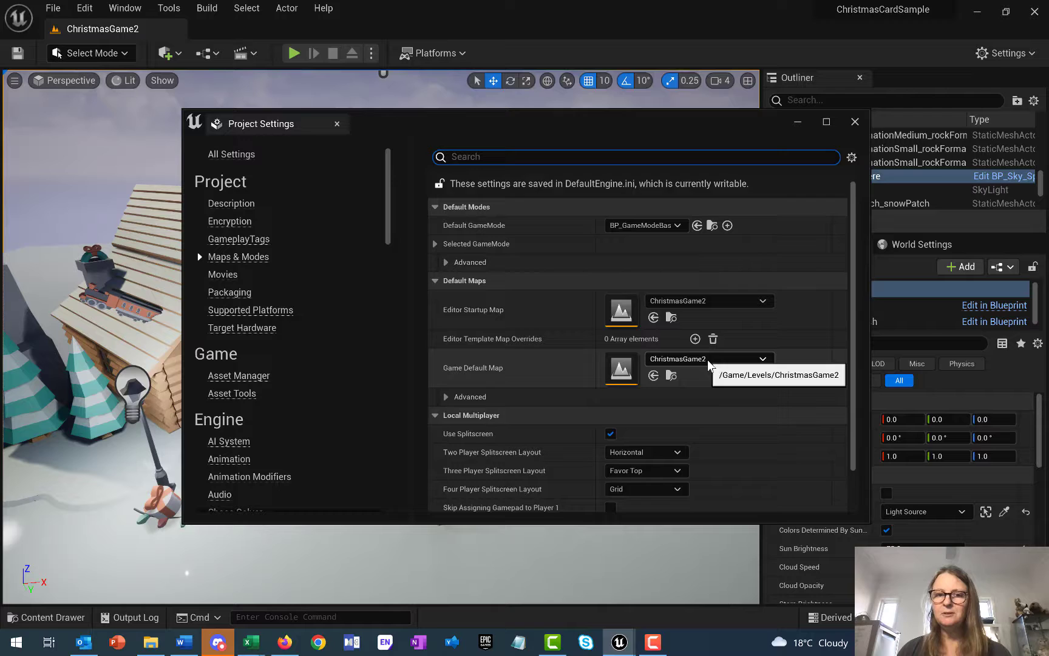
scroll("up", 3)
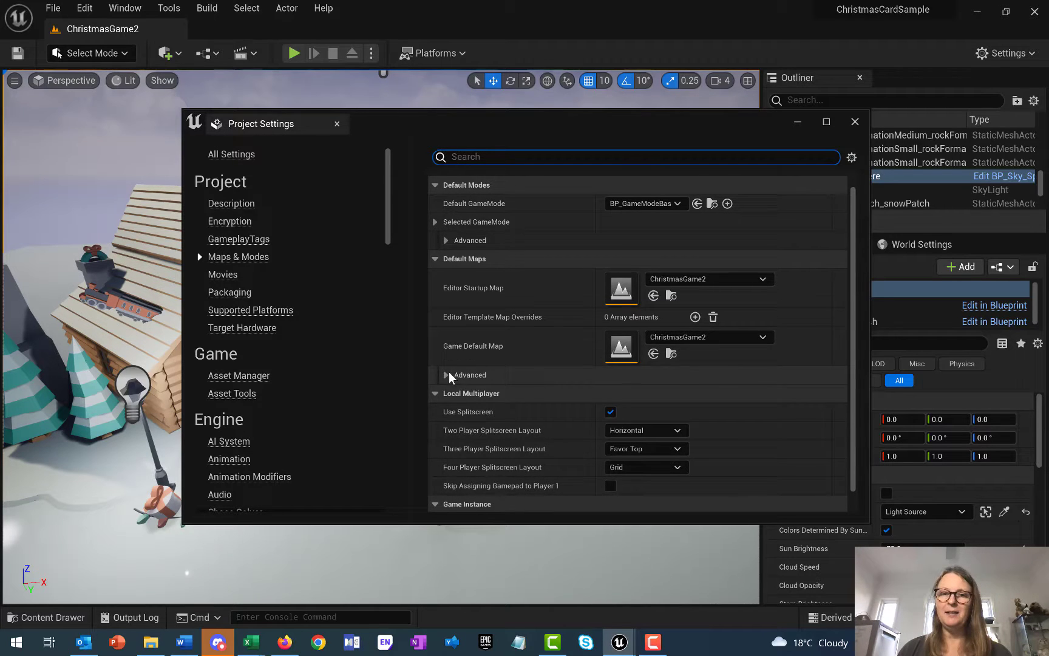
left_click(447, 375)
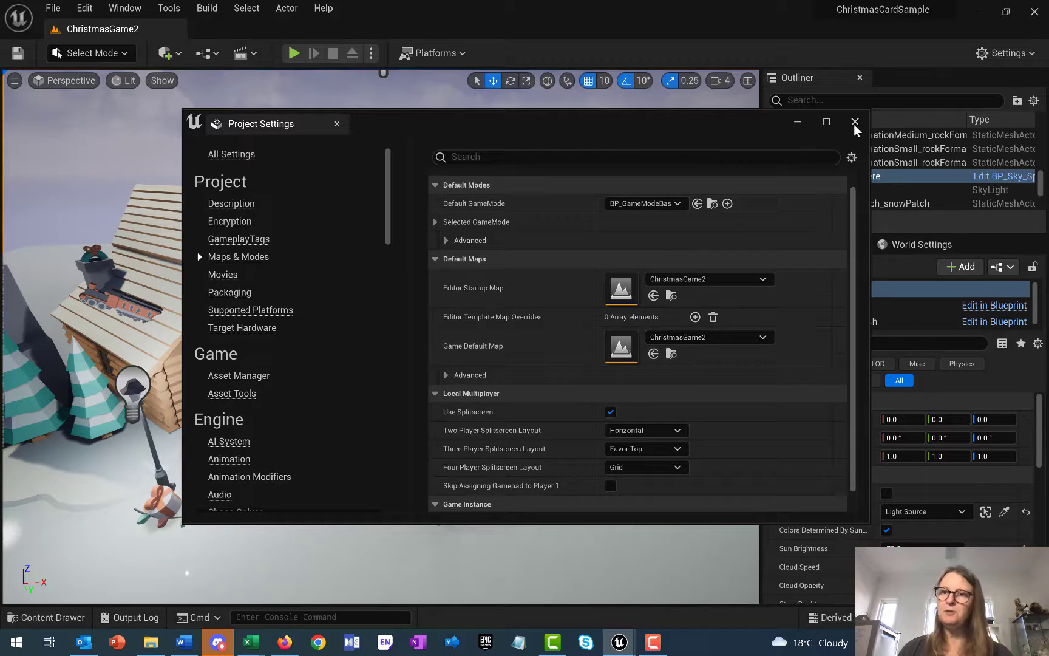
left_click(855, 122)
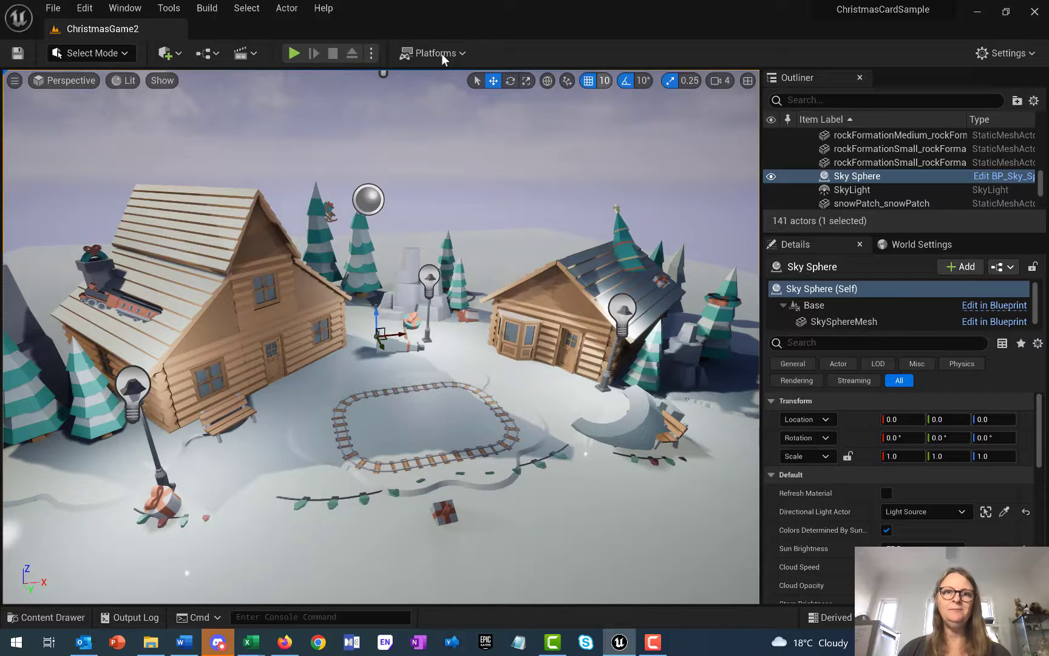
left_click(434, 53)
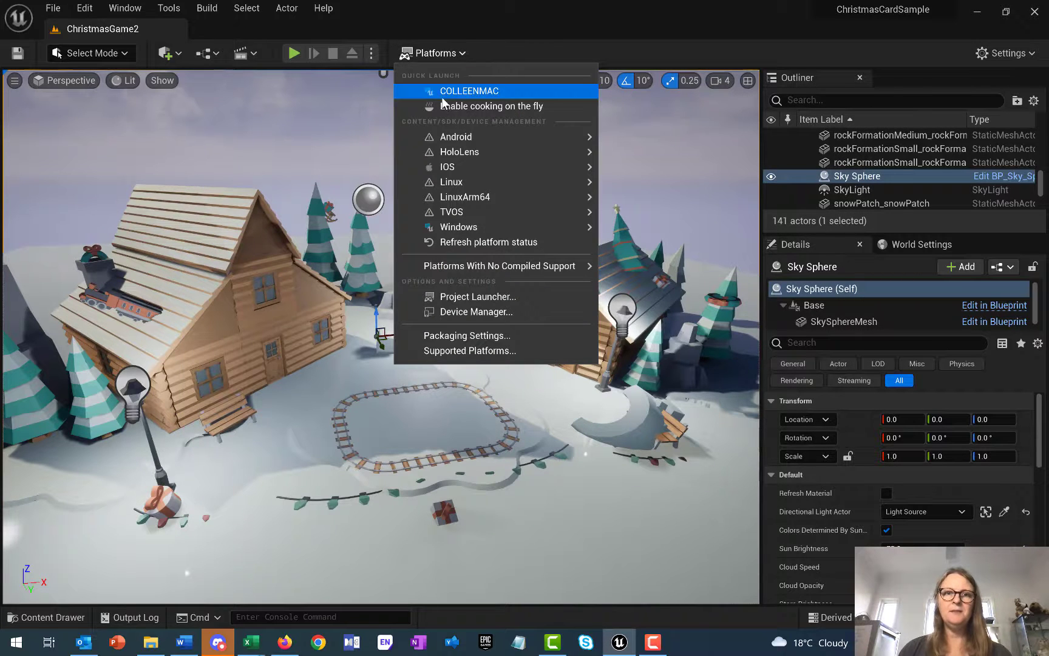
mouse_move(459, 227)
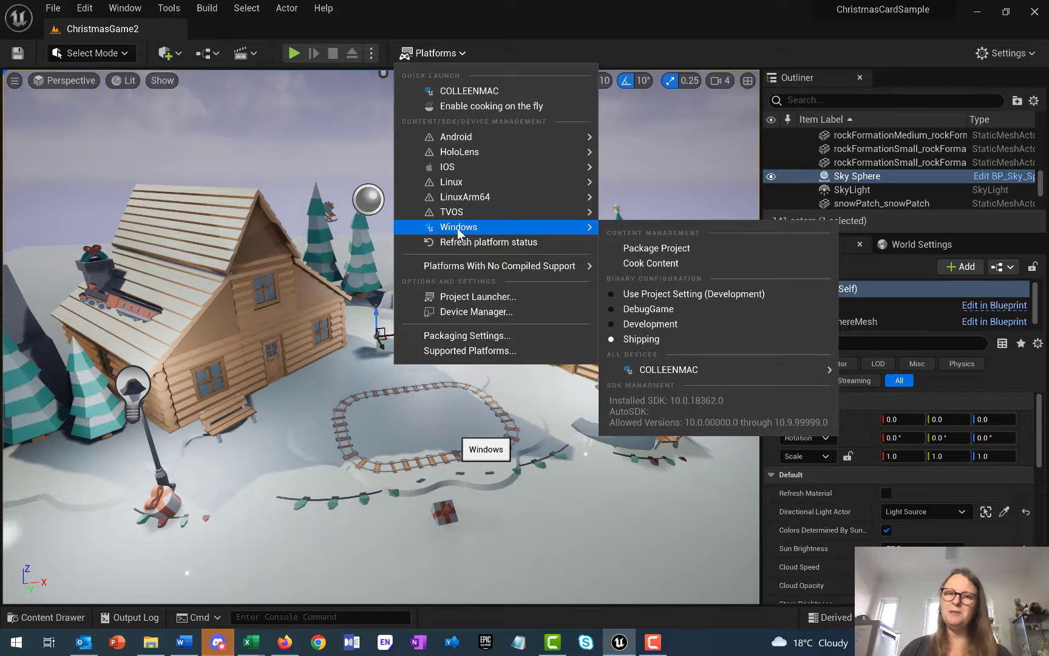
mouse_move(663, 343)
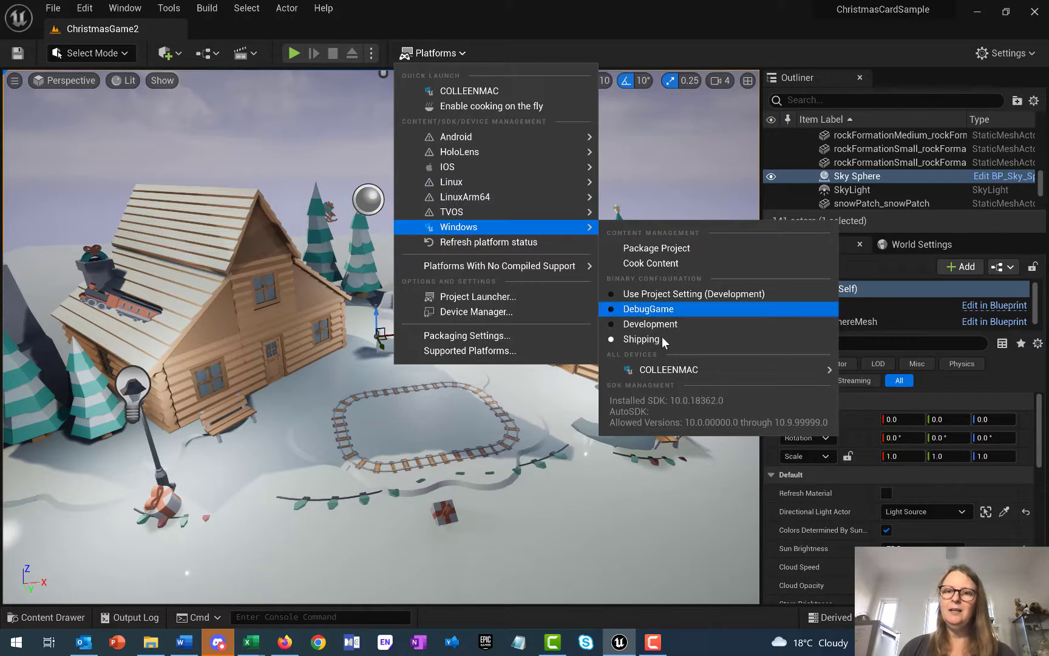
mouse_move(655, 248)
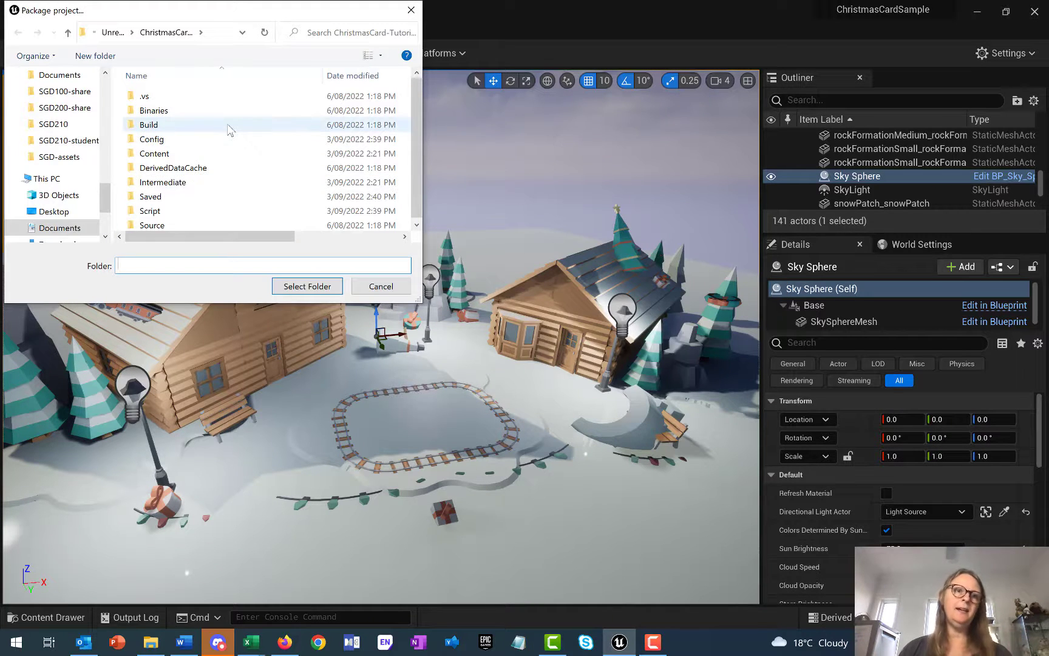
mouse_move(115, 32)
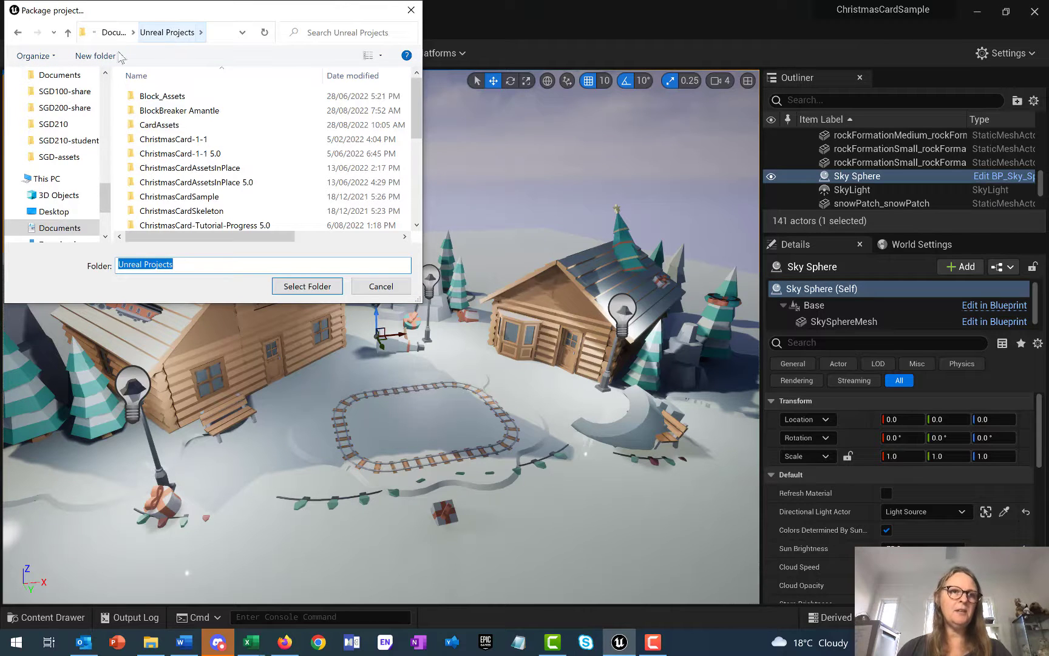
Create a HolidayCardExe folder in Unreal Projects and select it as the package output location.
left_click(95, 56)
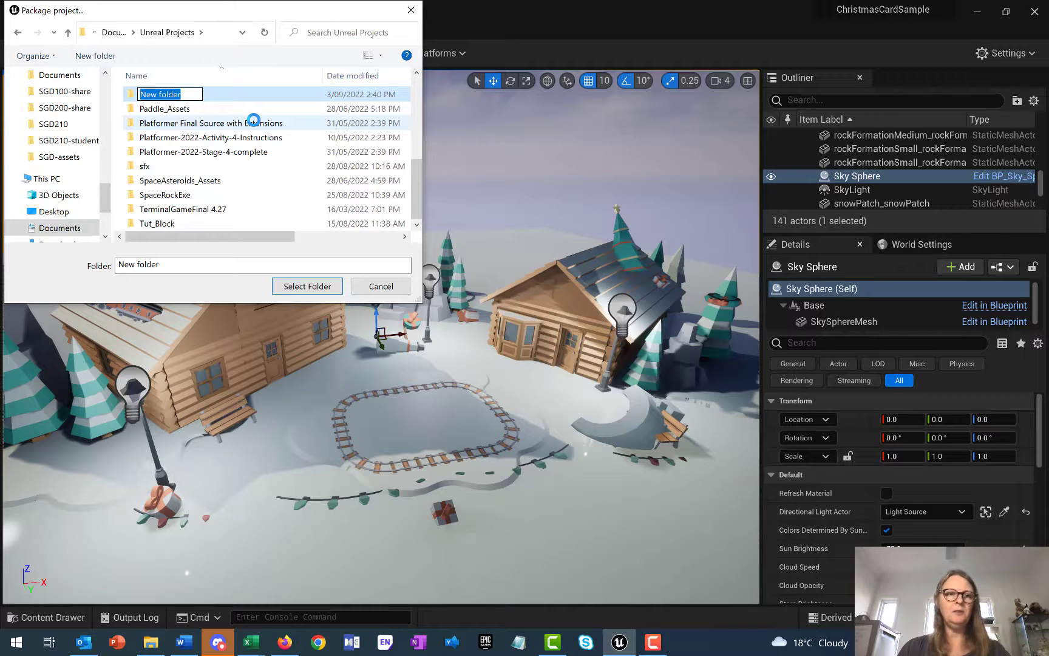
type("HolidayCard")
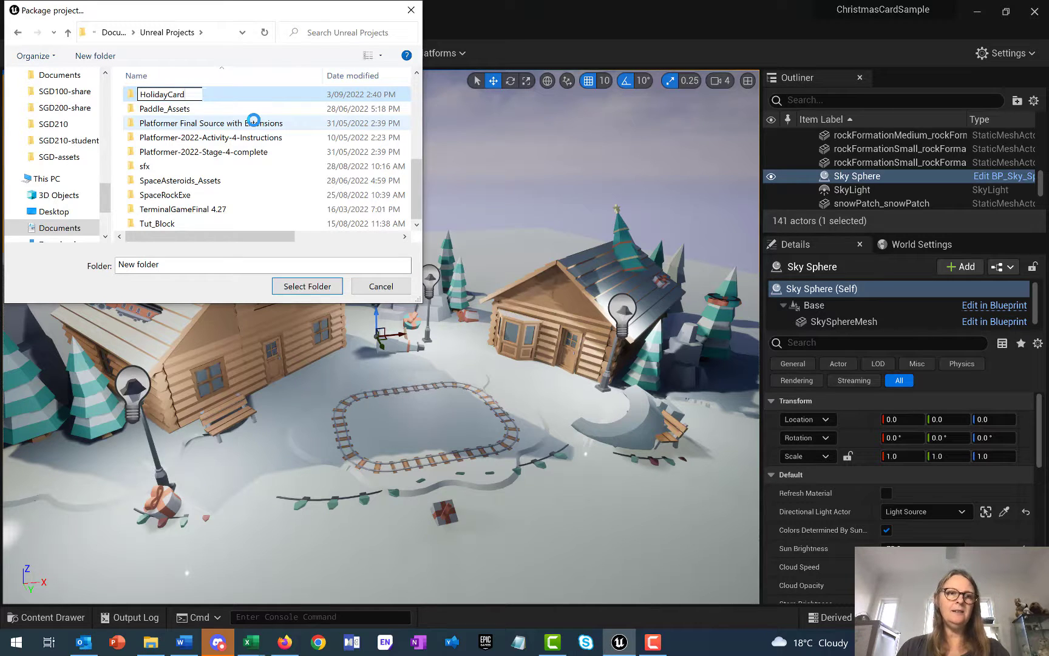
type("Ex")
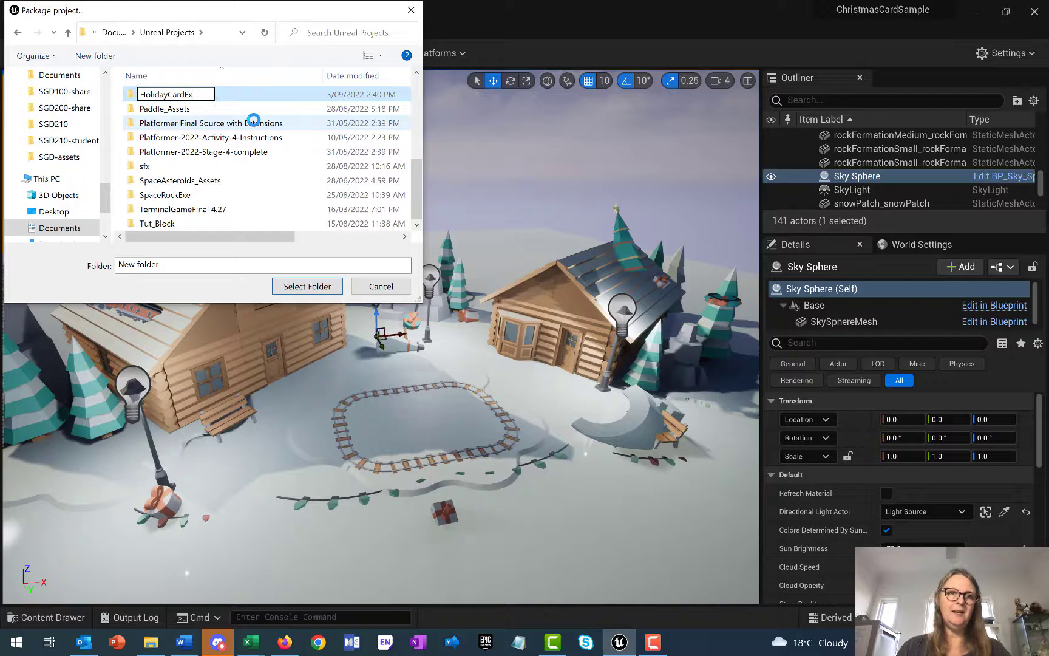
left_click(167, 91)
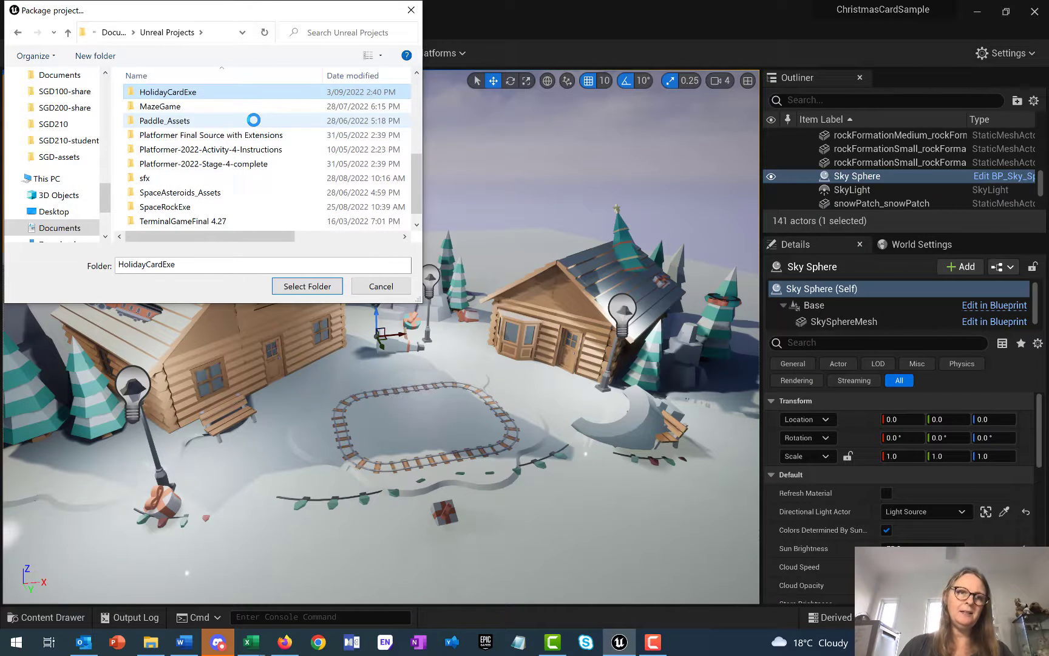
double_click(168, 91)
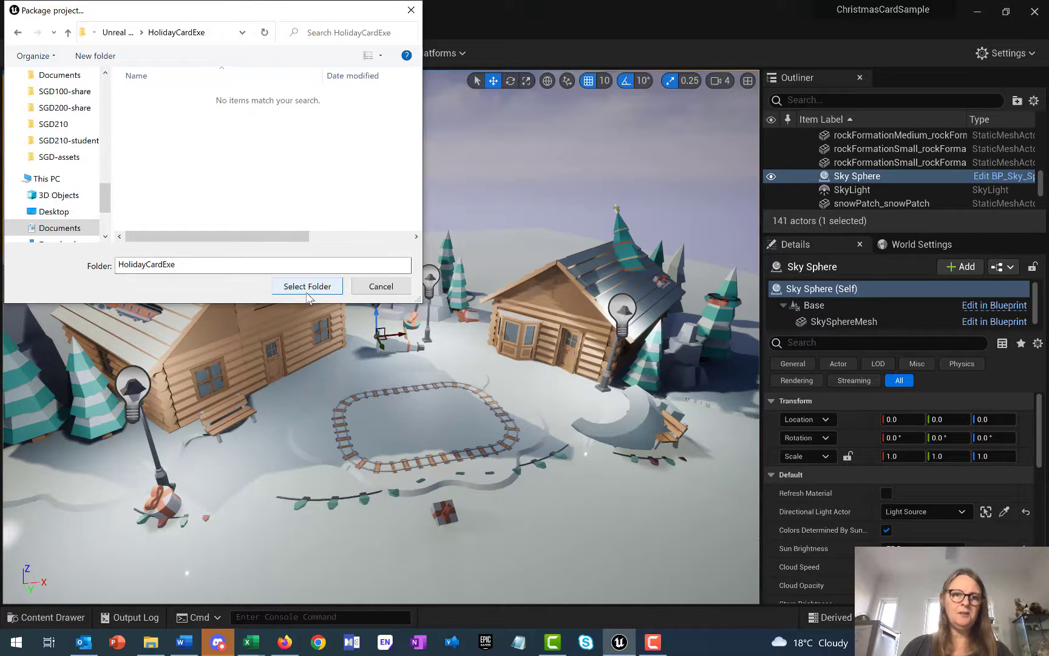
left_click(306, 287)
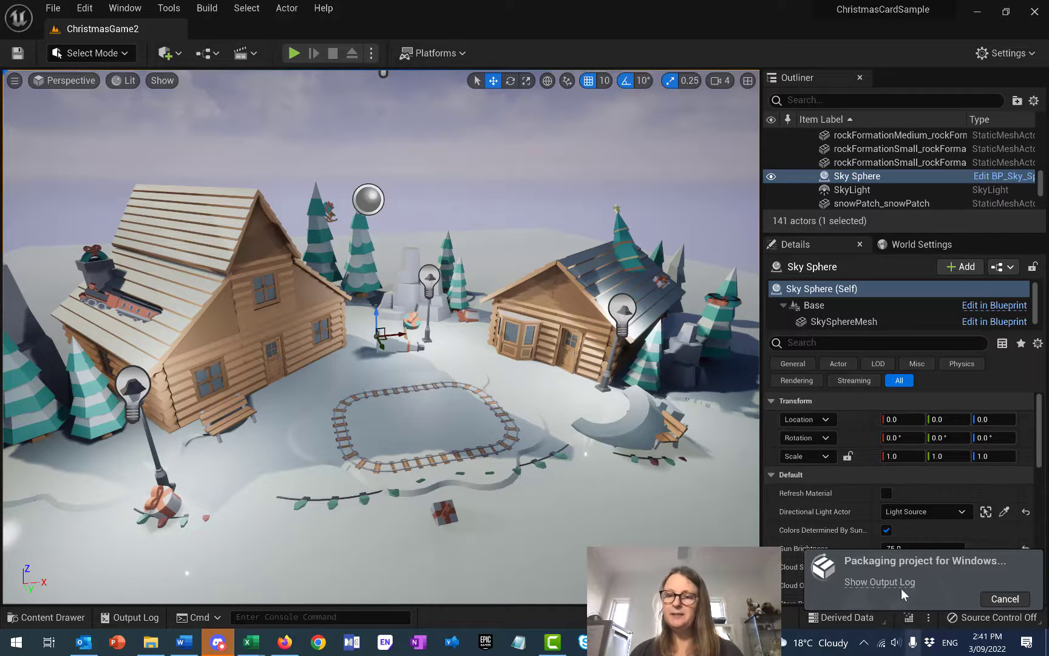
View the packaging Output Log showing build setup succeeding, then dismiss it.
left_click(879, 581)
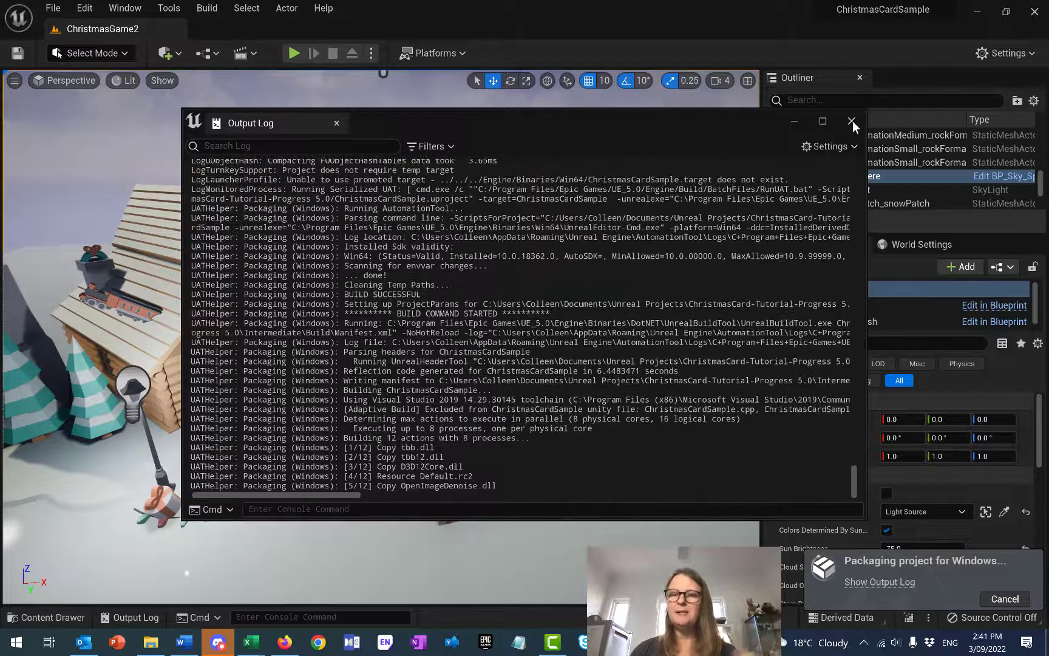
left_click(851, 121)
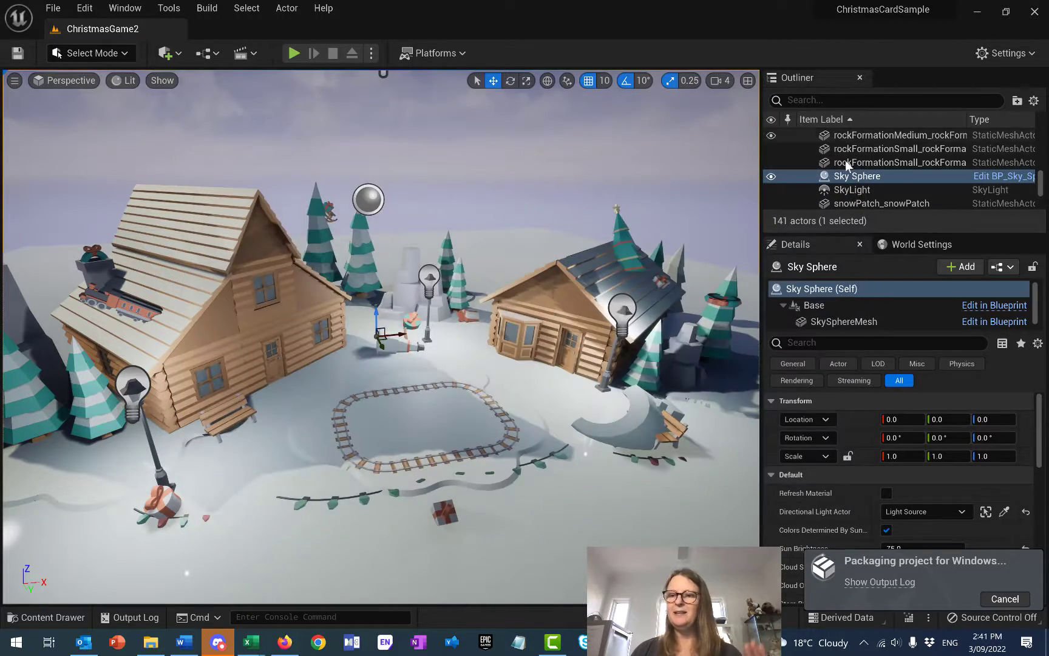
mouse_move(853, 176)
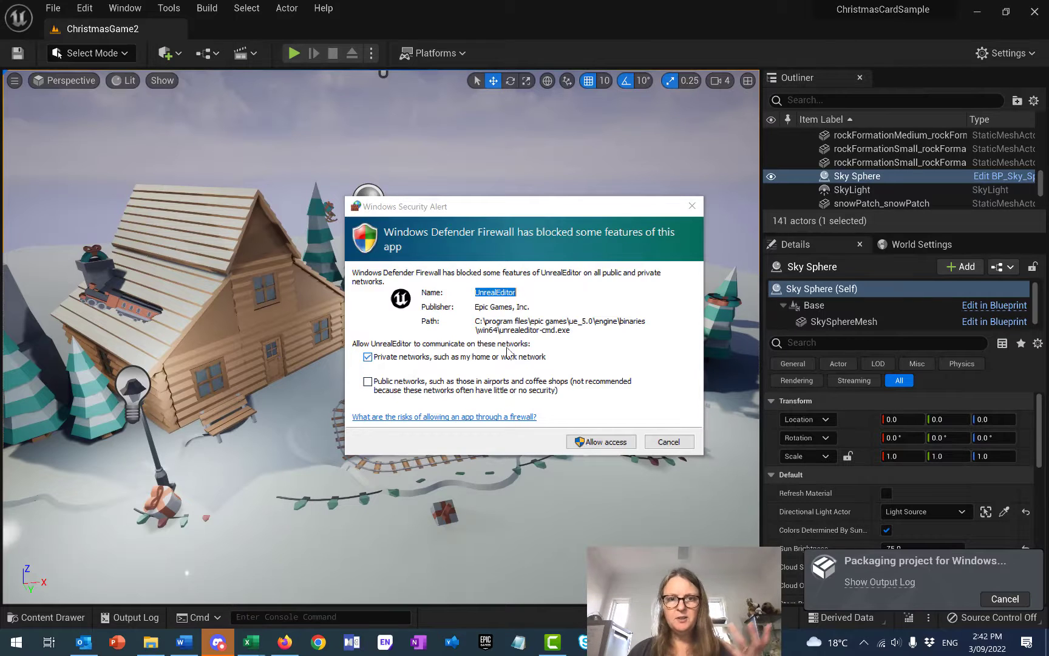
mouse_move(600, 441)
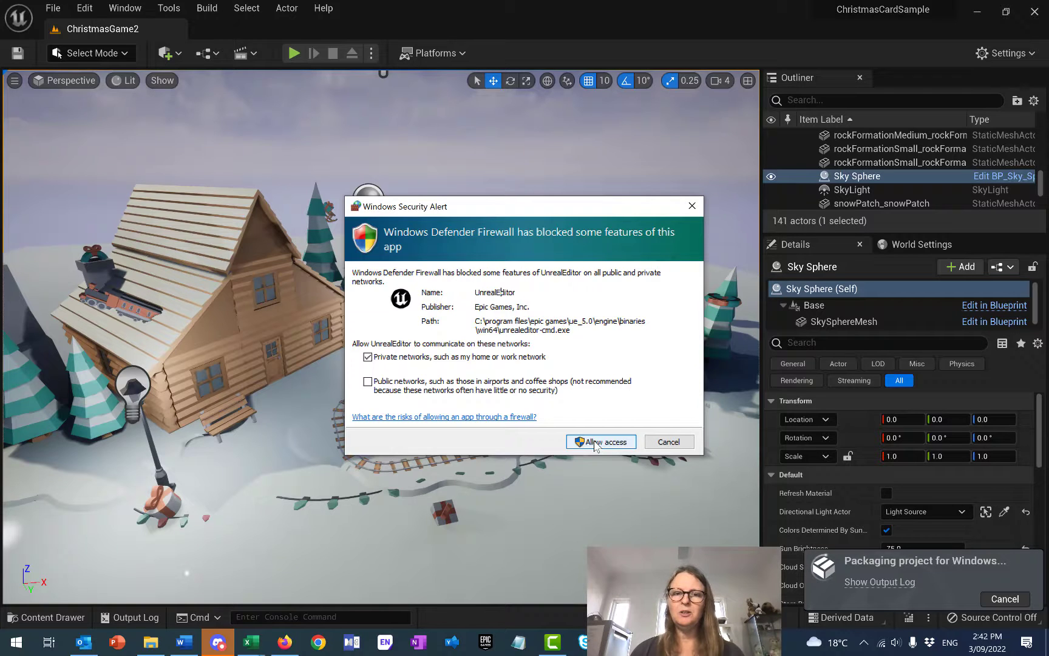
Allow UnrealEditor and UnrealPak through Windows Defender Firewall on private networks.
left_click(600, 442)
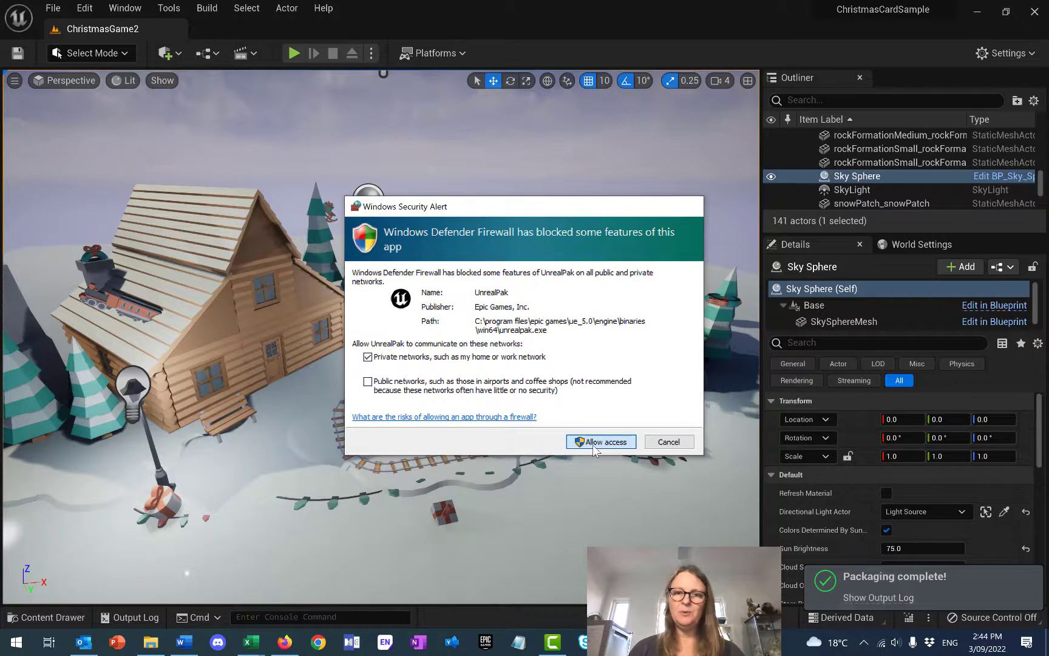
left_click(600, 441)
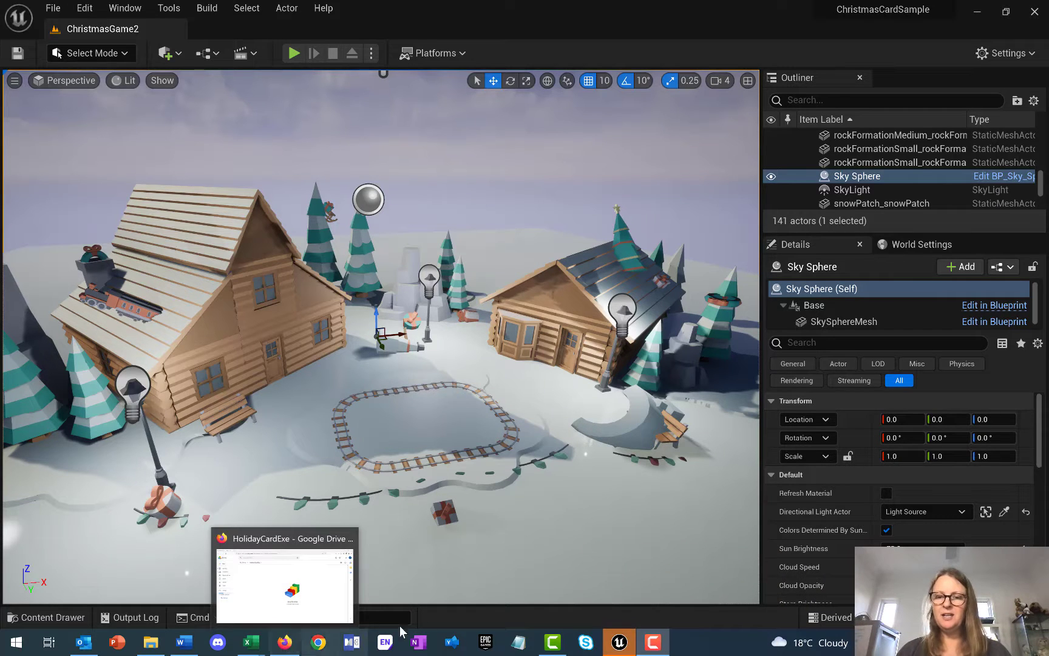
mouse_move(151, 643)
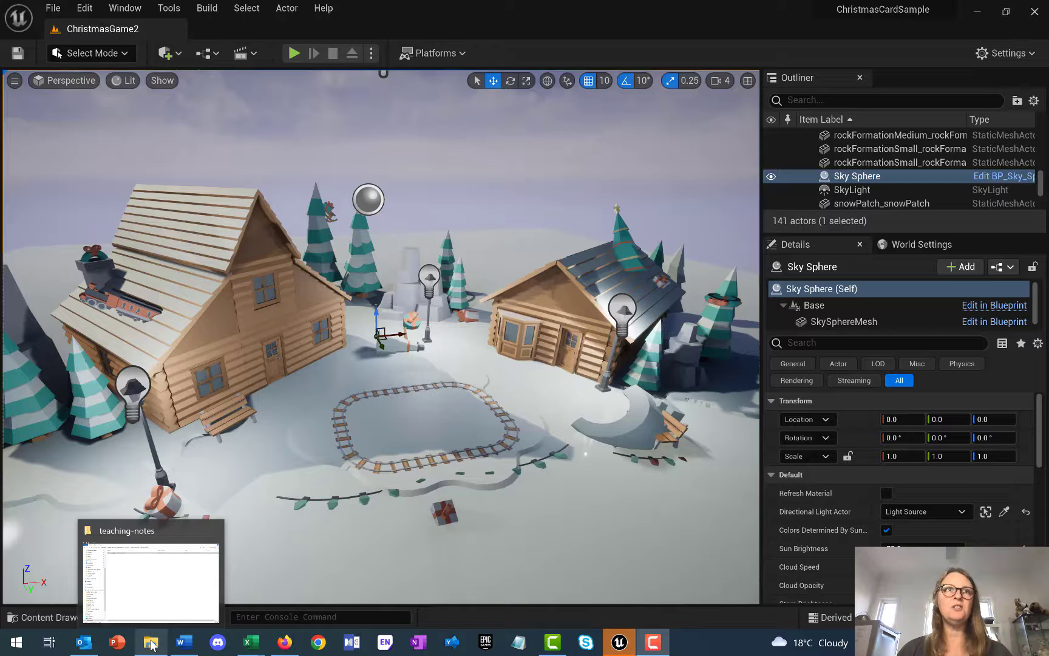
Browse to Unreal Projects > HolidayCardExe > Windows and launch ChristmasCardSample.exe.
left_click(150, 575)
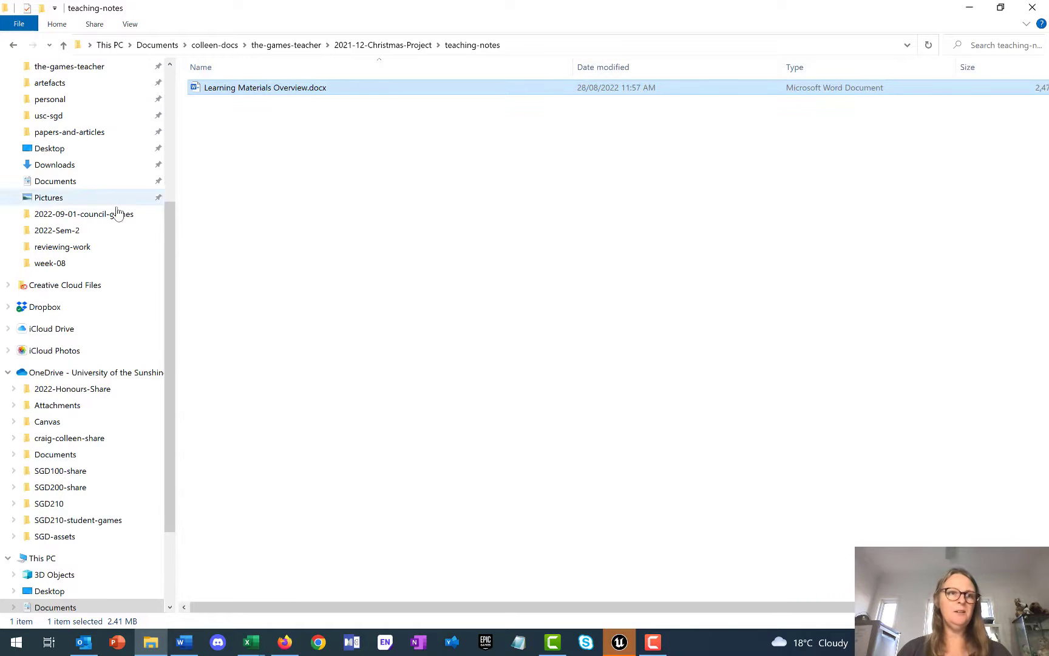
left_click(62, 142)
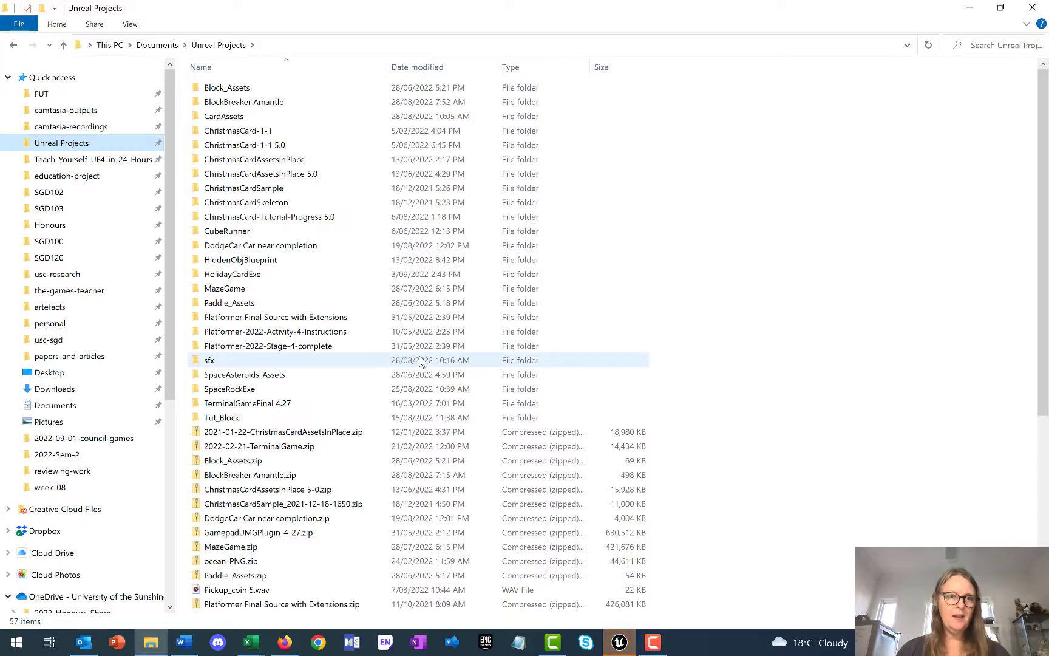
scroll("down", 3)
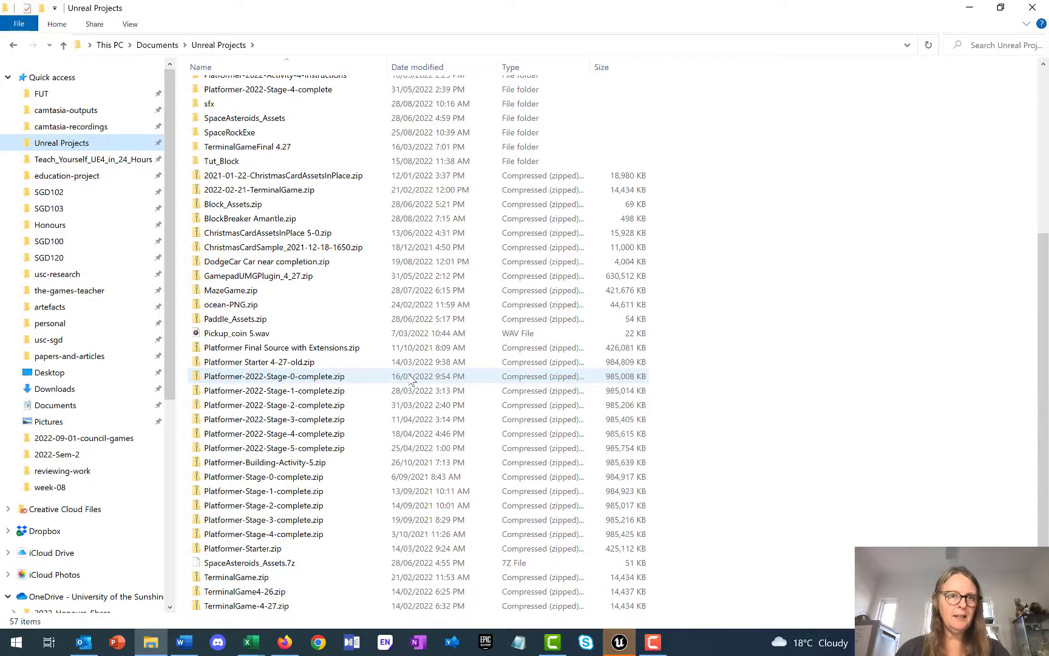
scroll("up", 3)
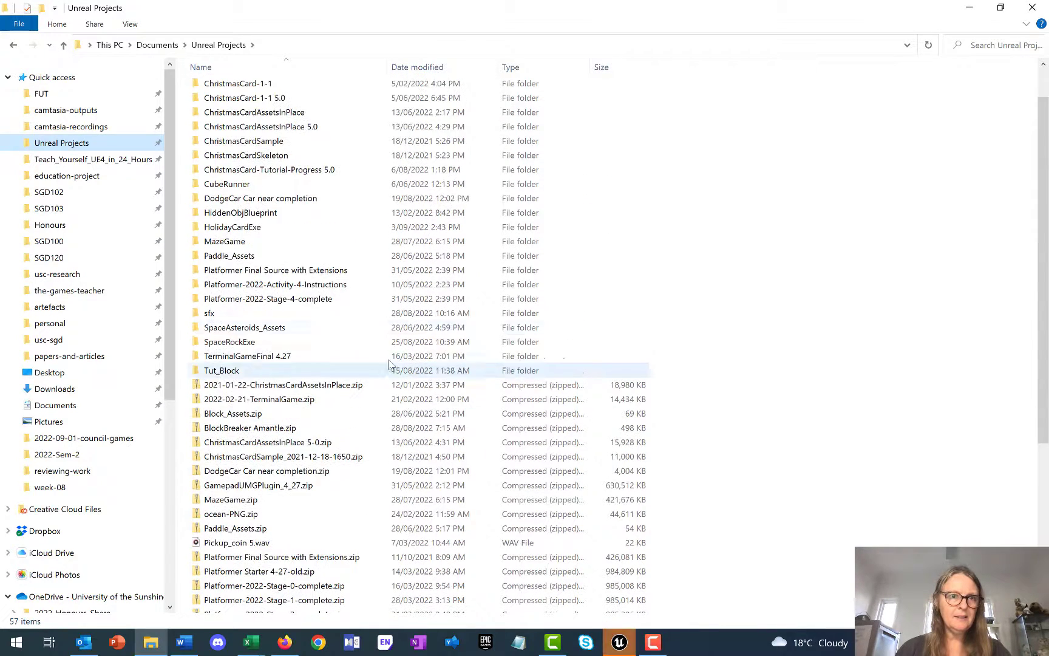
double_click(233, 227)
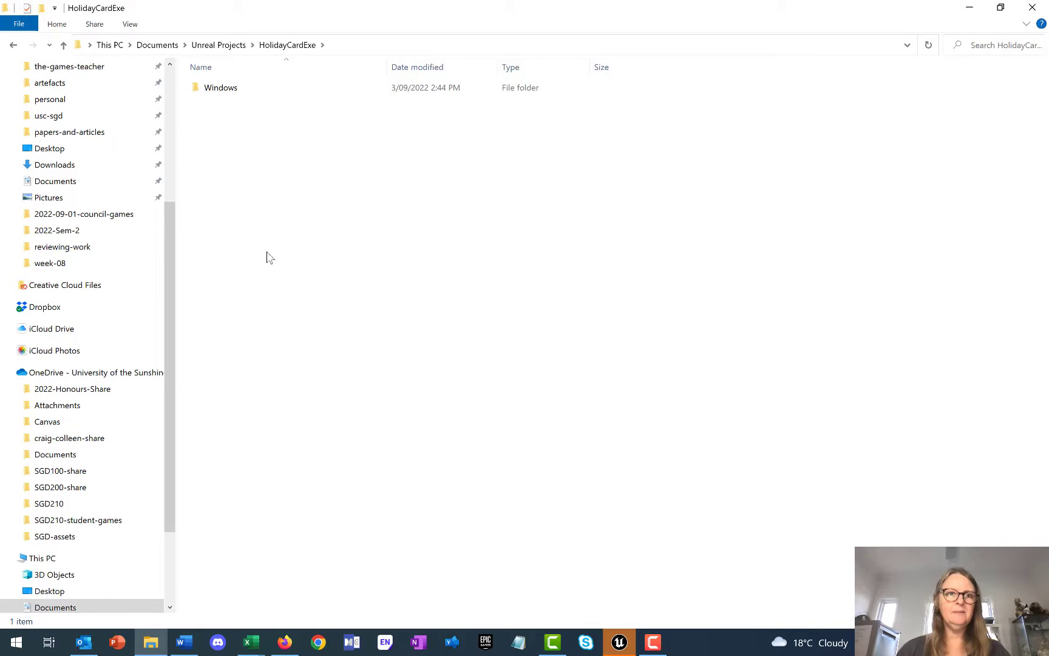
left_click(221, 88)
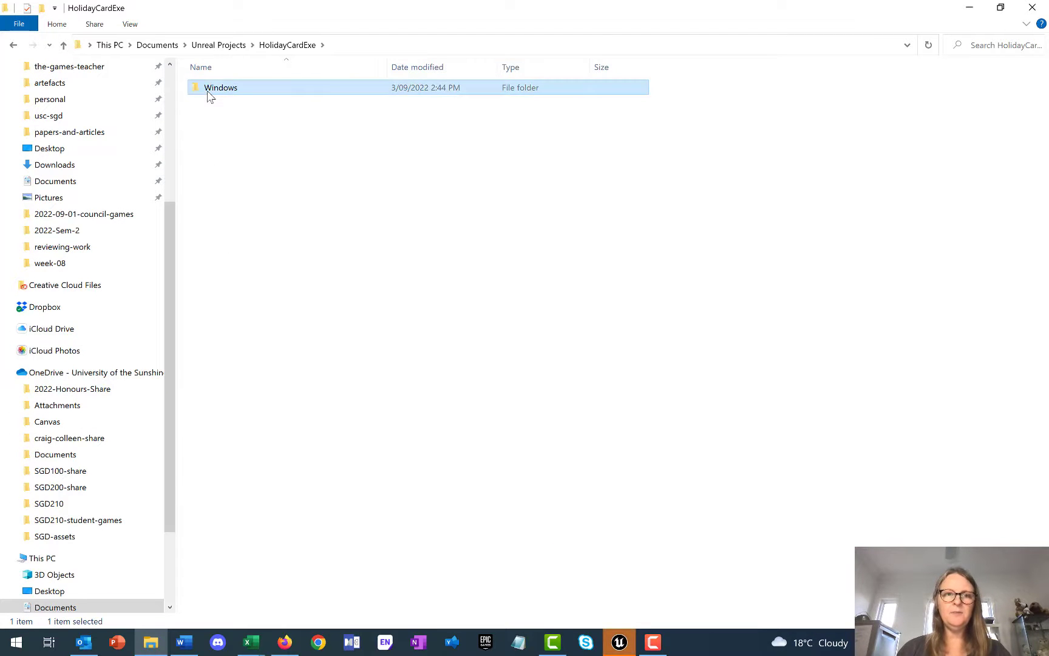
double_click(221, 87)
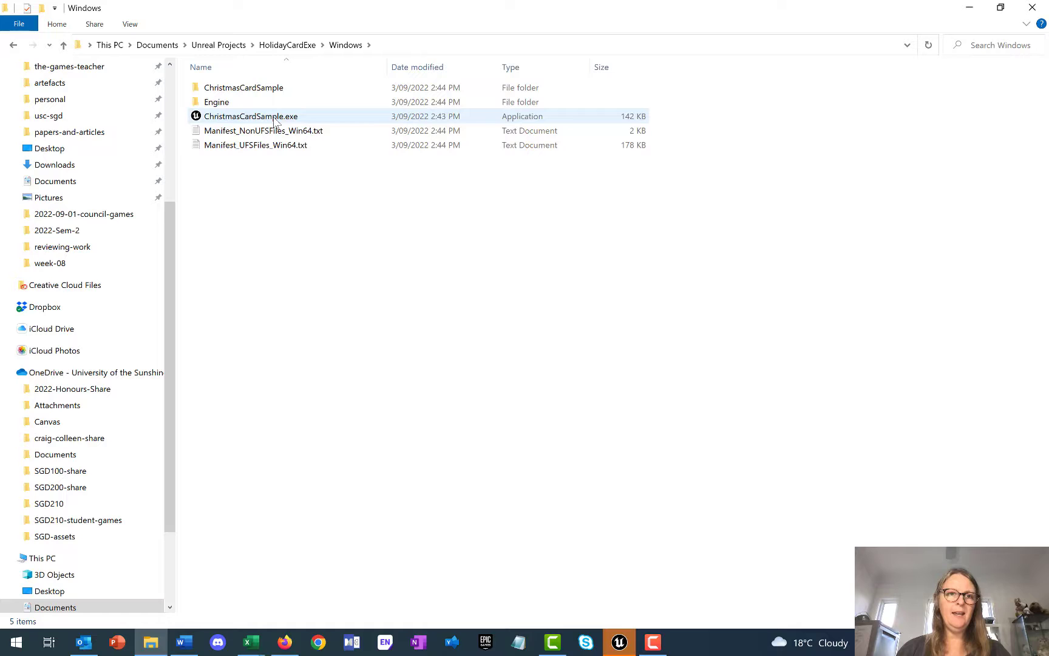
mouse_move(249, 115)
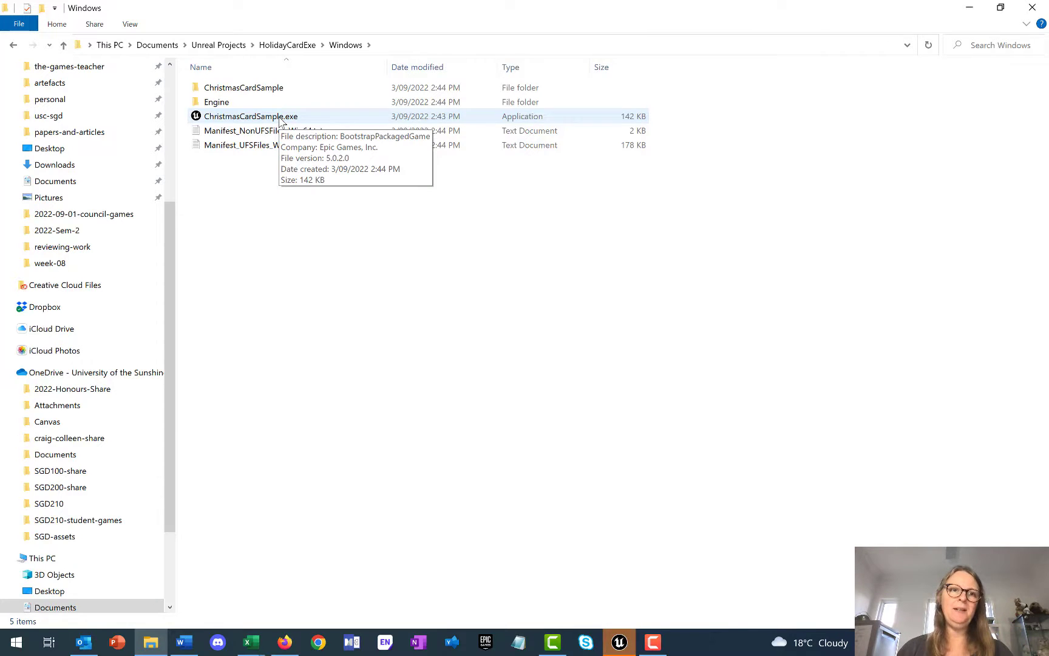
double_click(247, 115)
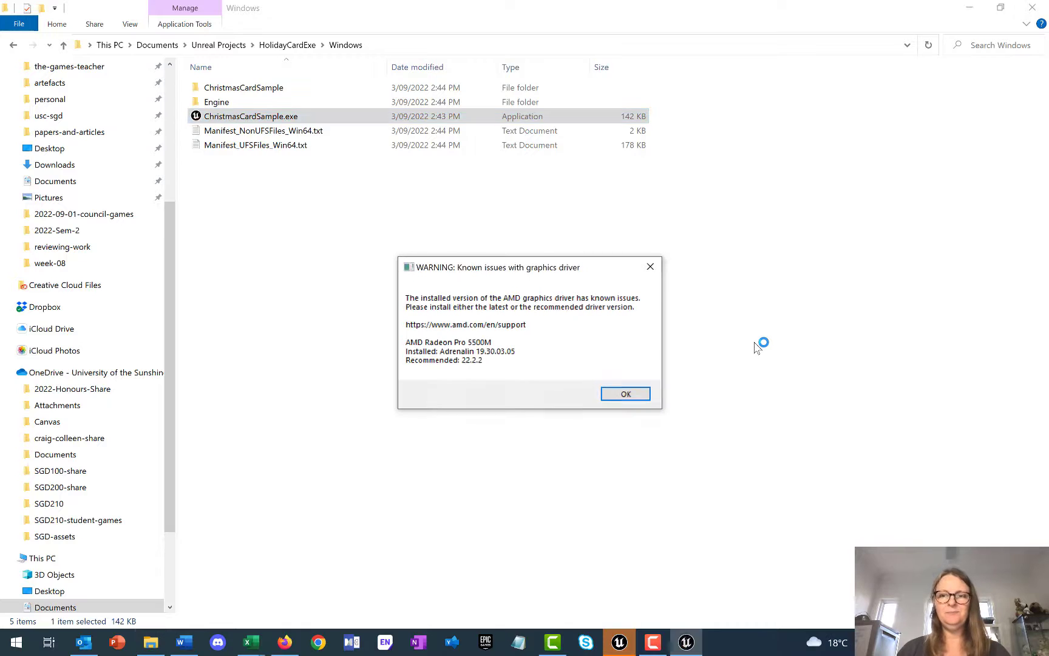
Dismiss the graphics-driver warning with OK.
left_click(624, 393)
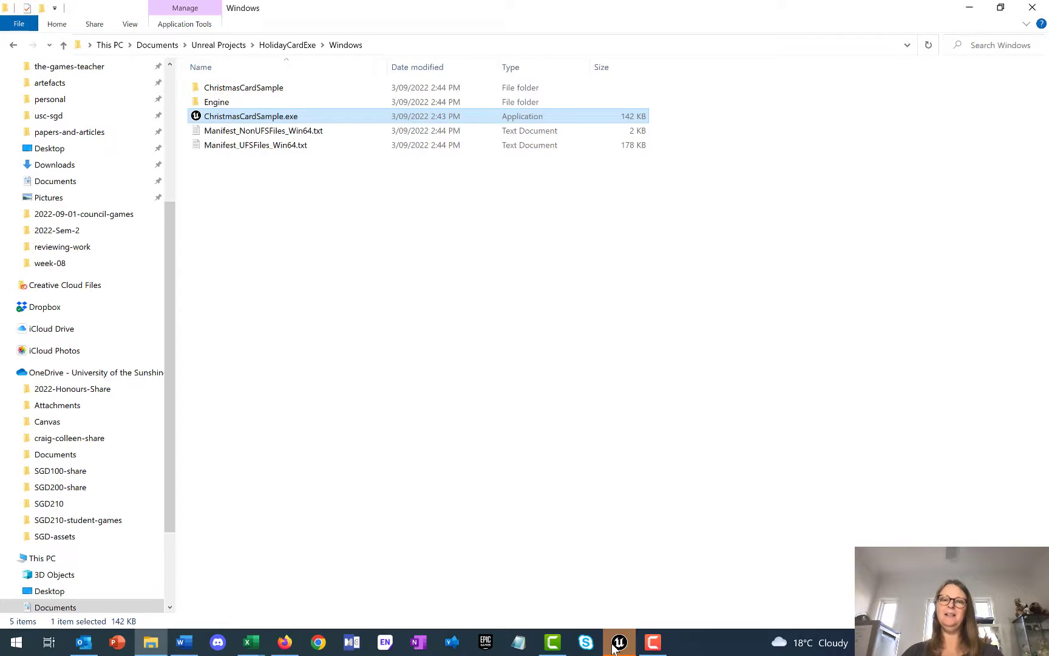
mouse_move(618, 642)
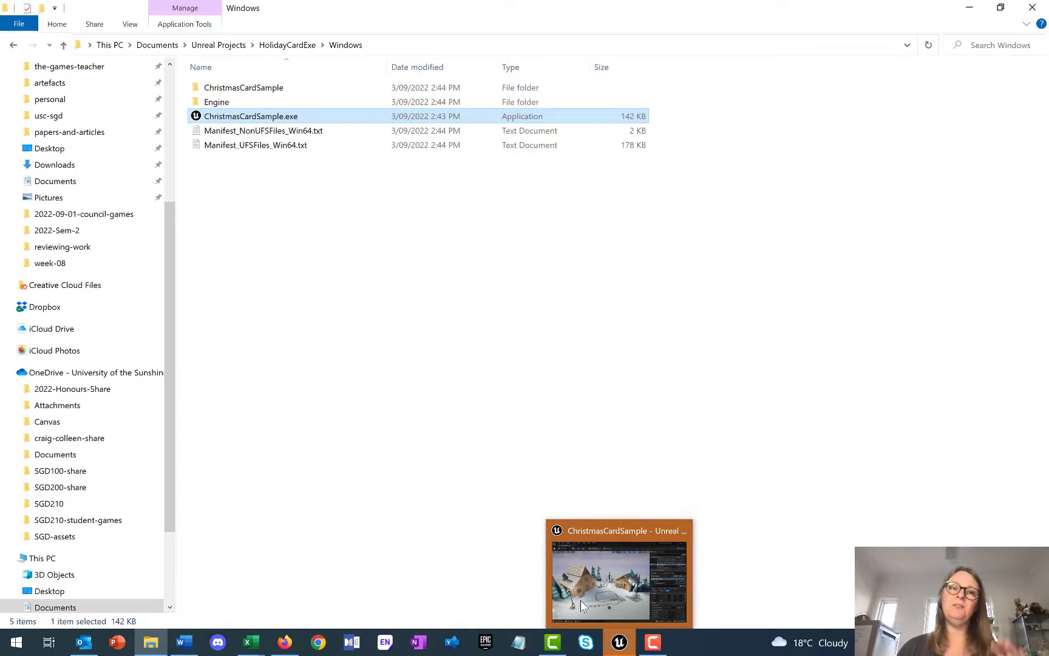
Select ChristmasCardSample.exe, then move up to the HolidayCardExe folder via the breadcrumb.
left_click(412, 306)
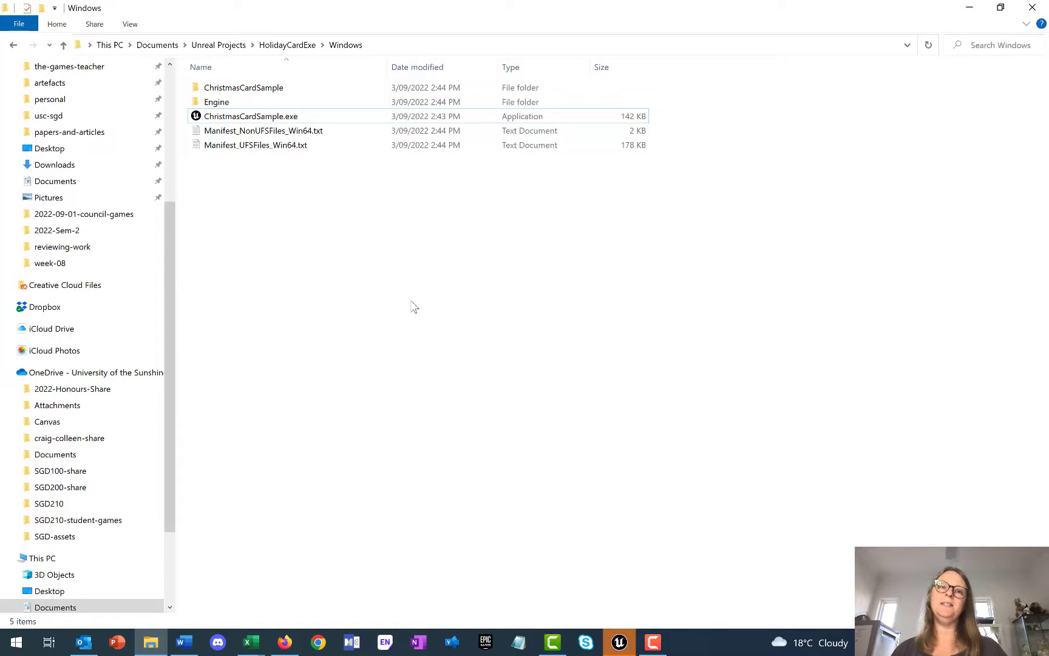
mouse_move(288, 129)
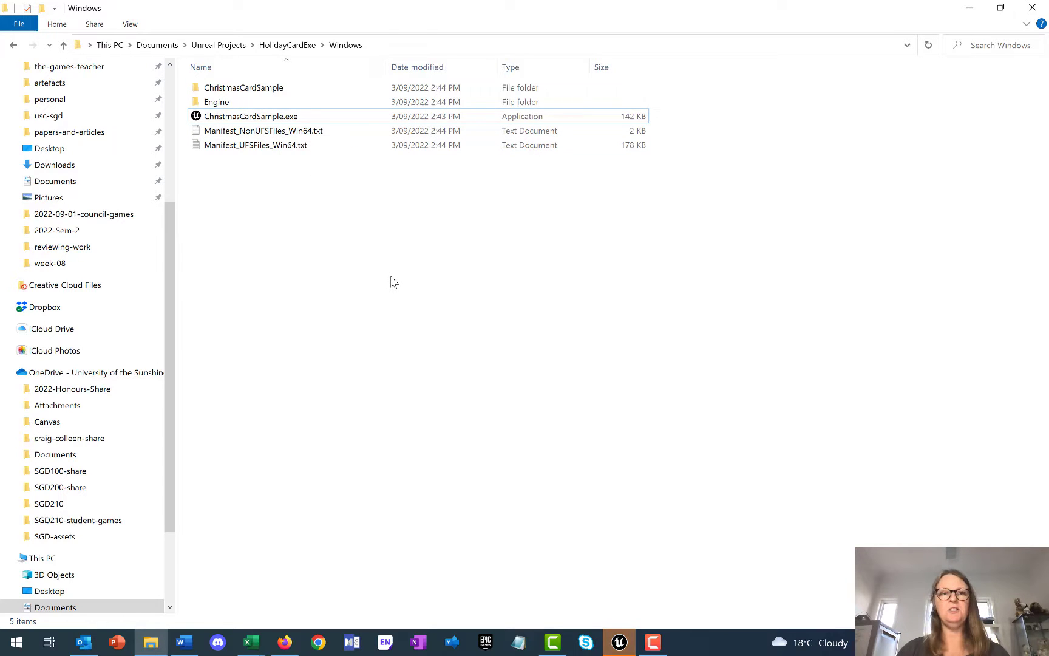
mouse_move(376, 194)
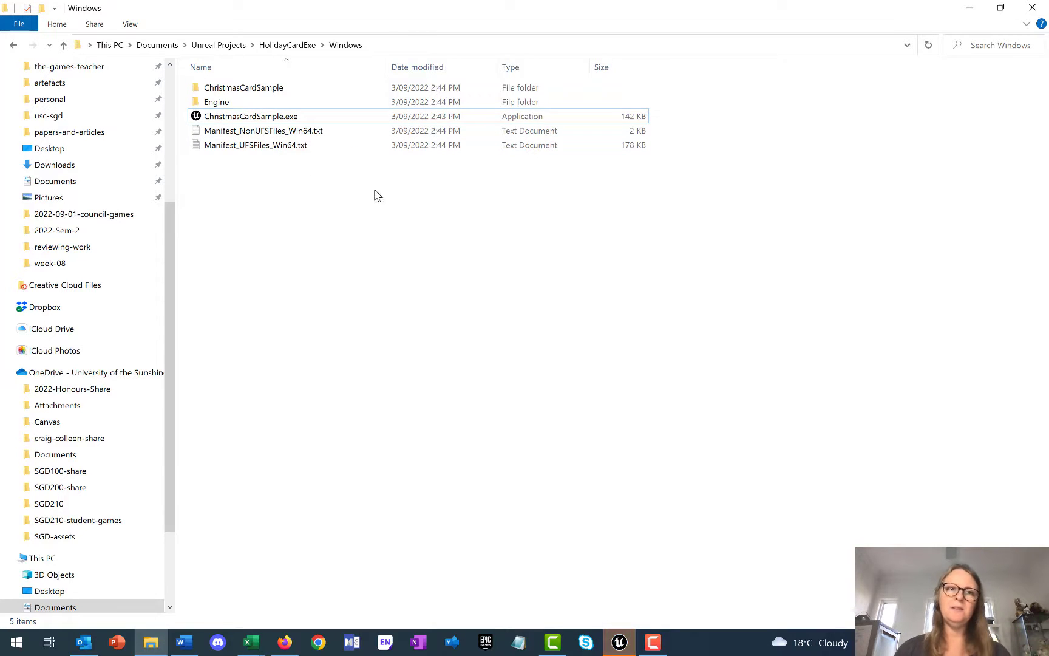
left_click(249, 115)
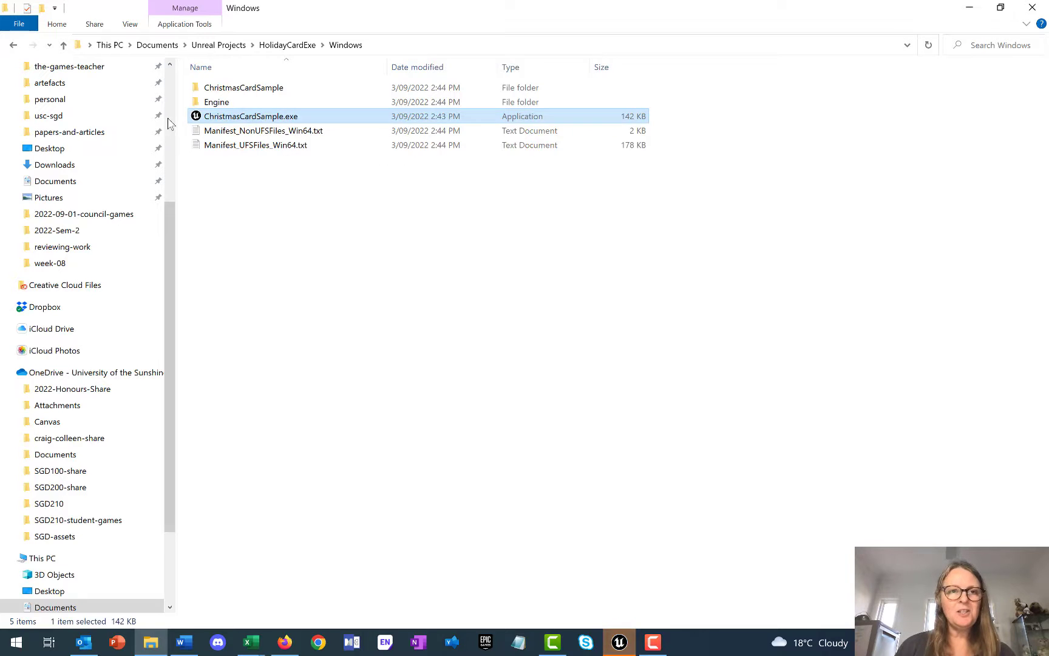
mouse_move(628, 122)
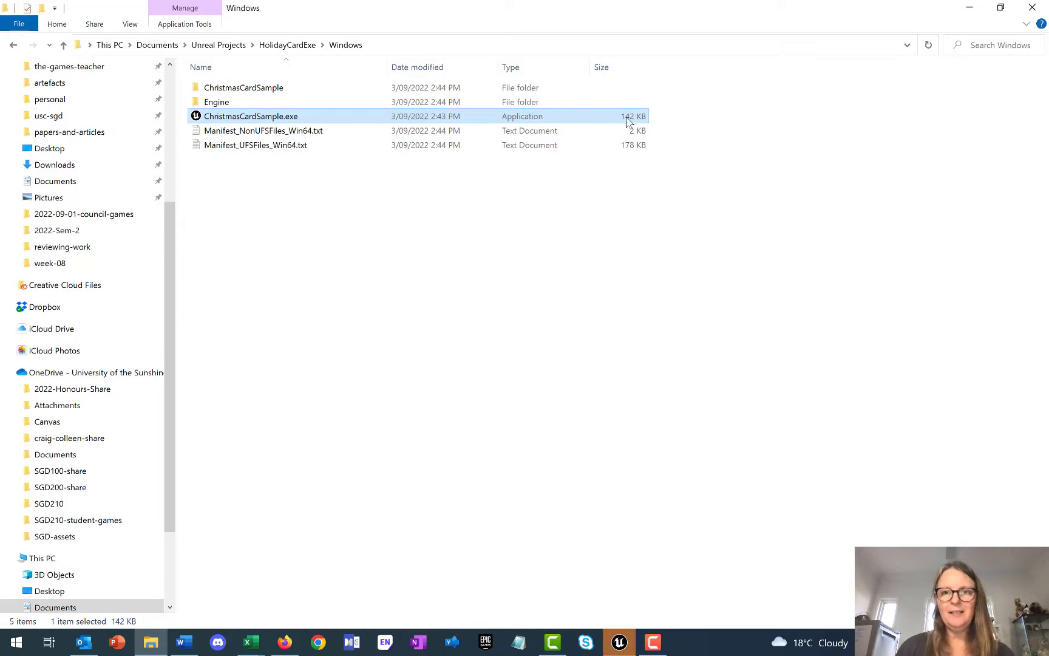
mouse_move(638, 122)
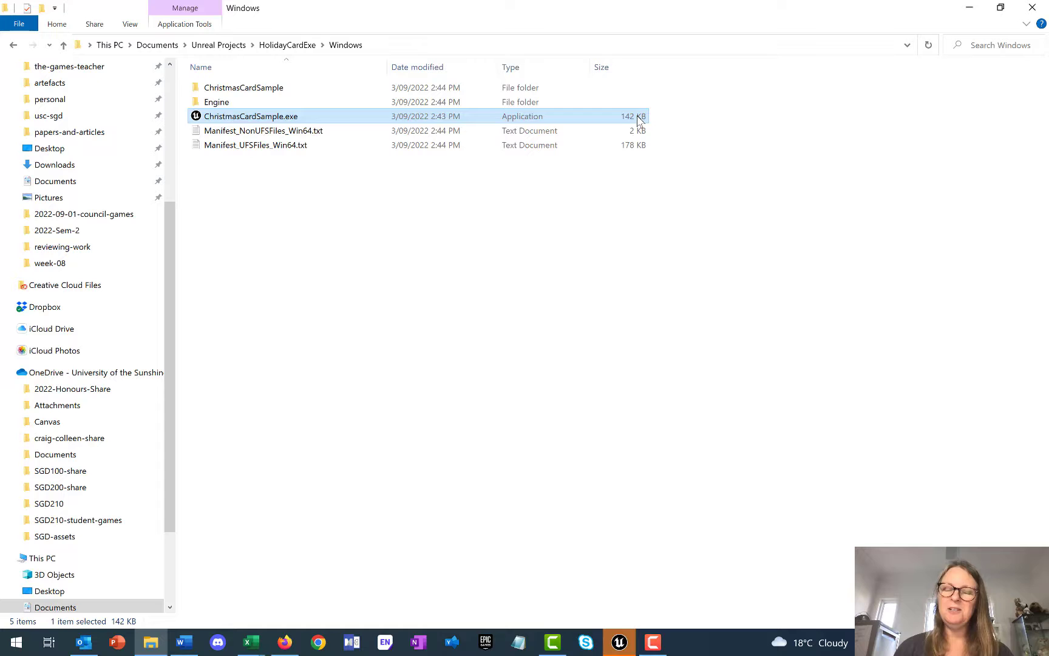
mouse_move(257, 115)
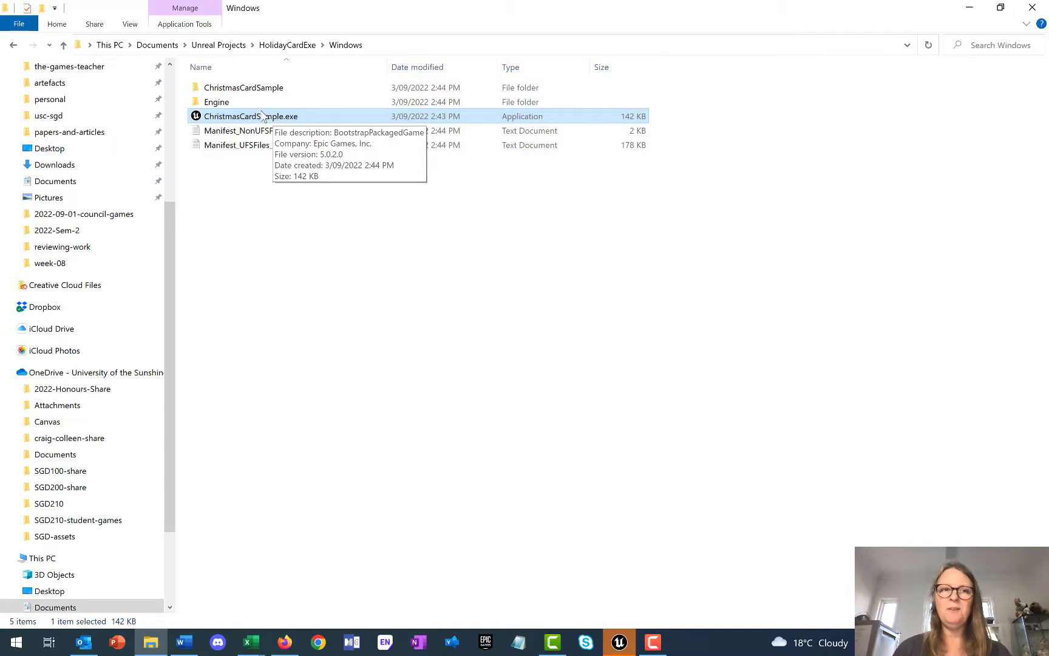
mouse_move(221, 137)
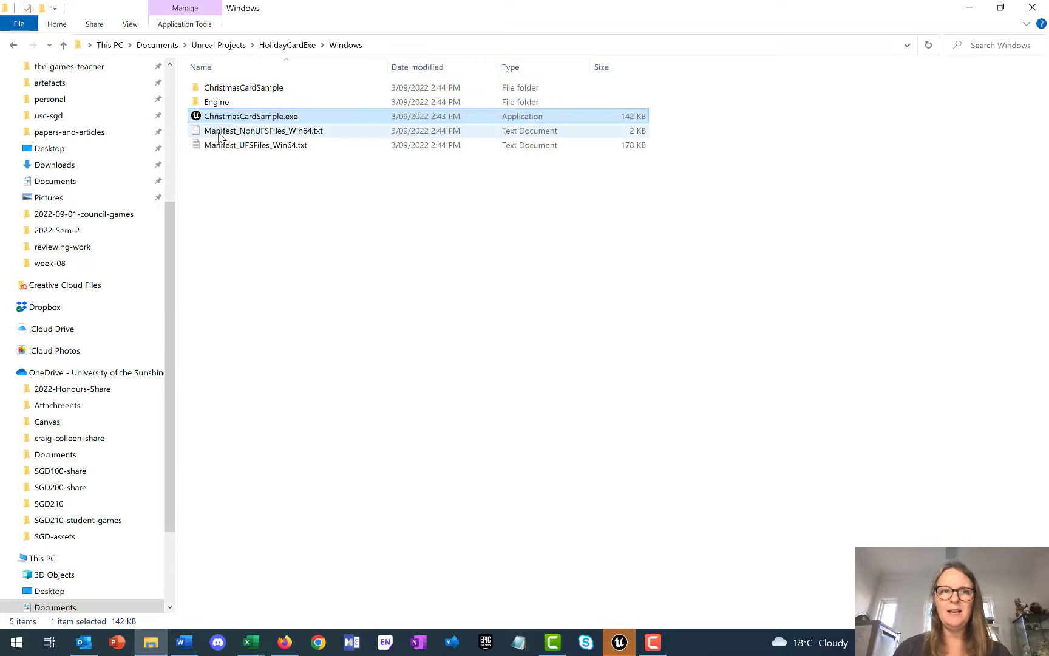
mouse_move(234, 67)
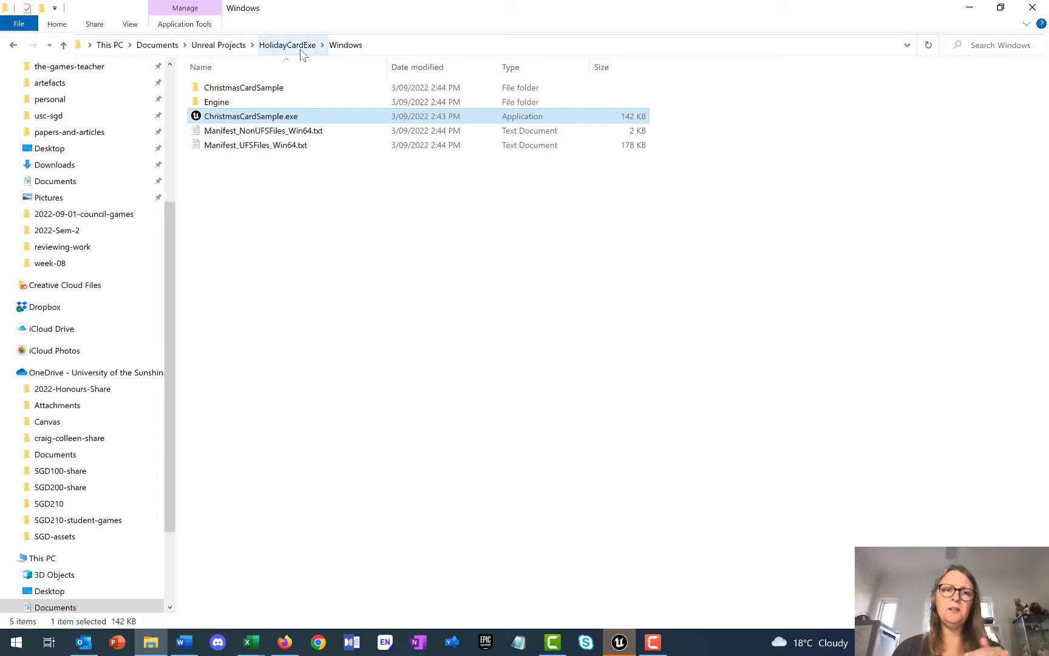
left_click(287, 45)
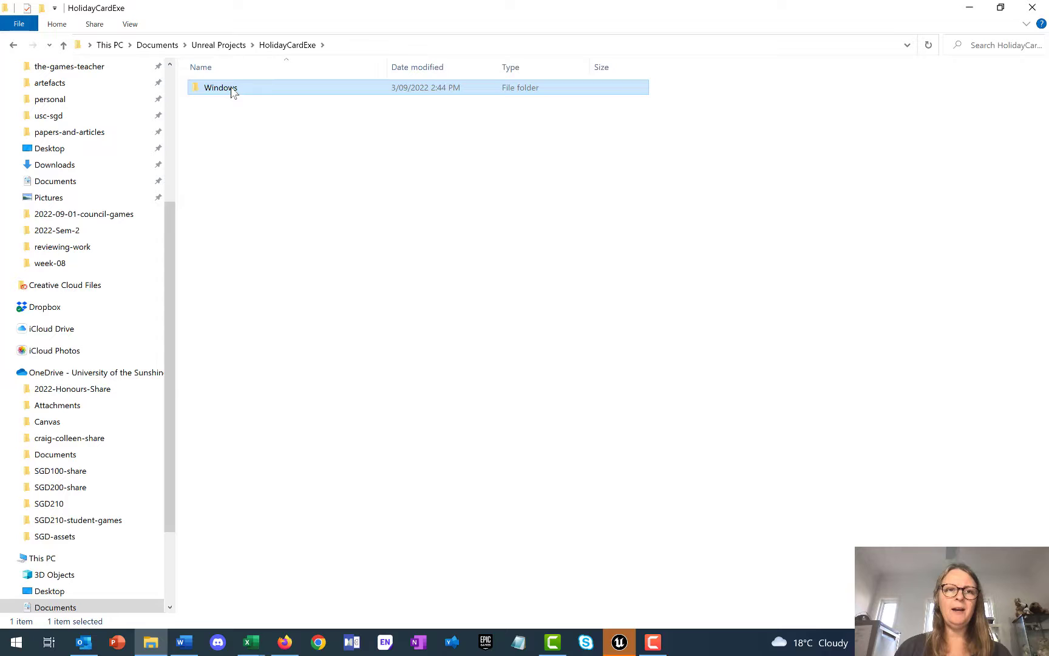
Compress the Windows folder into a zip archive and rename it HolidayCard.zip.
right_click(220, 87)
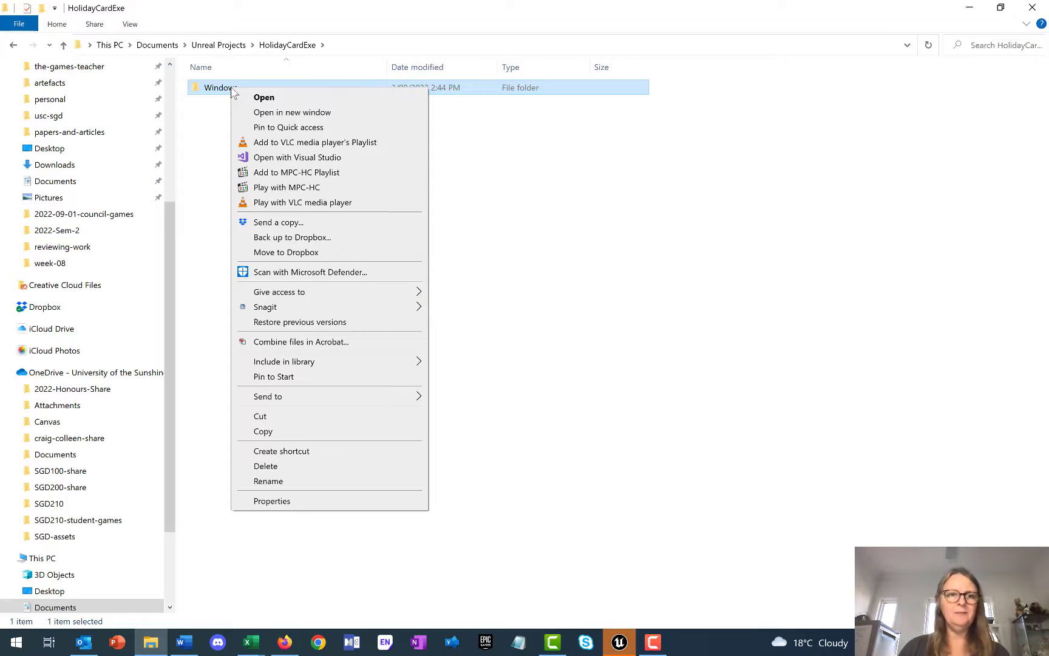
mouse_move(328, 373)
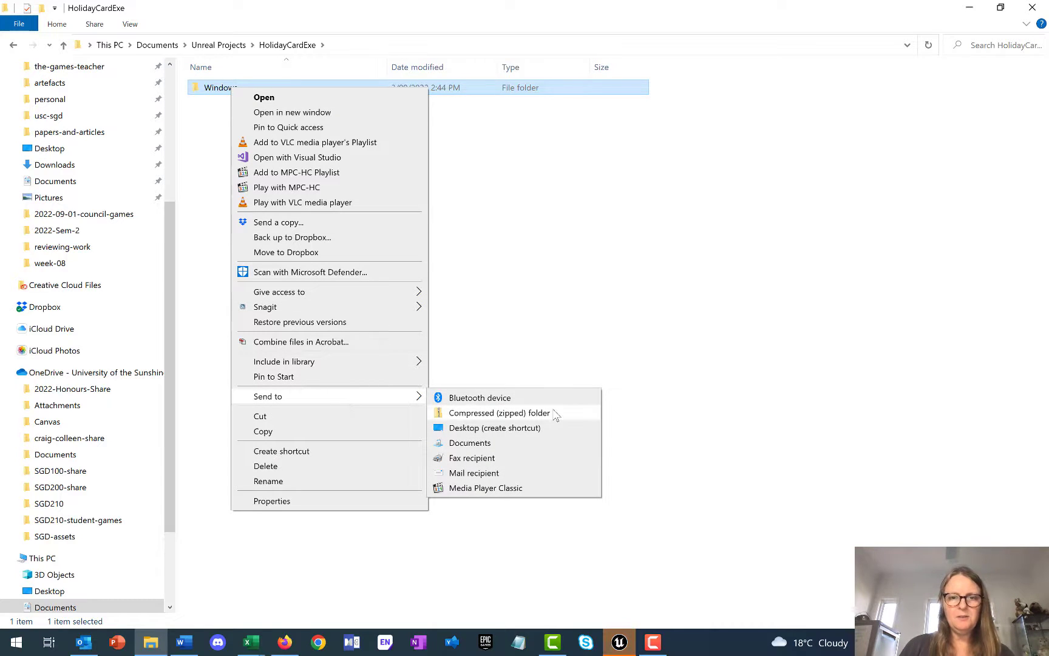
left_click(499, 412)
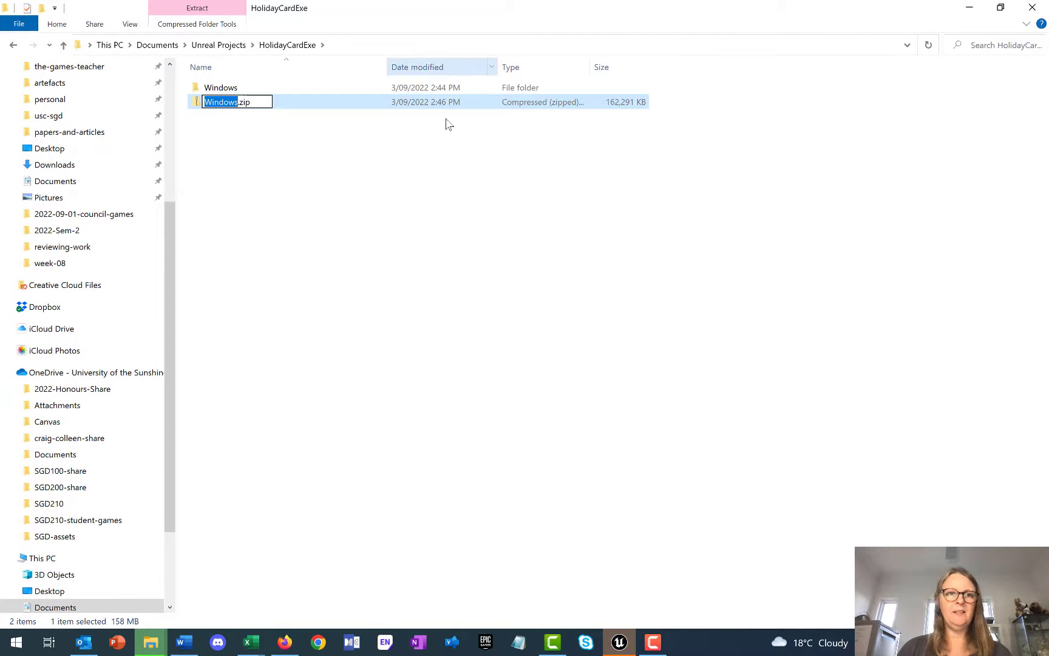
mouse_move(282, 140)
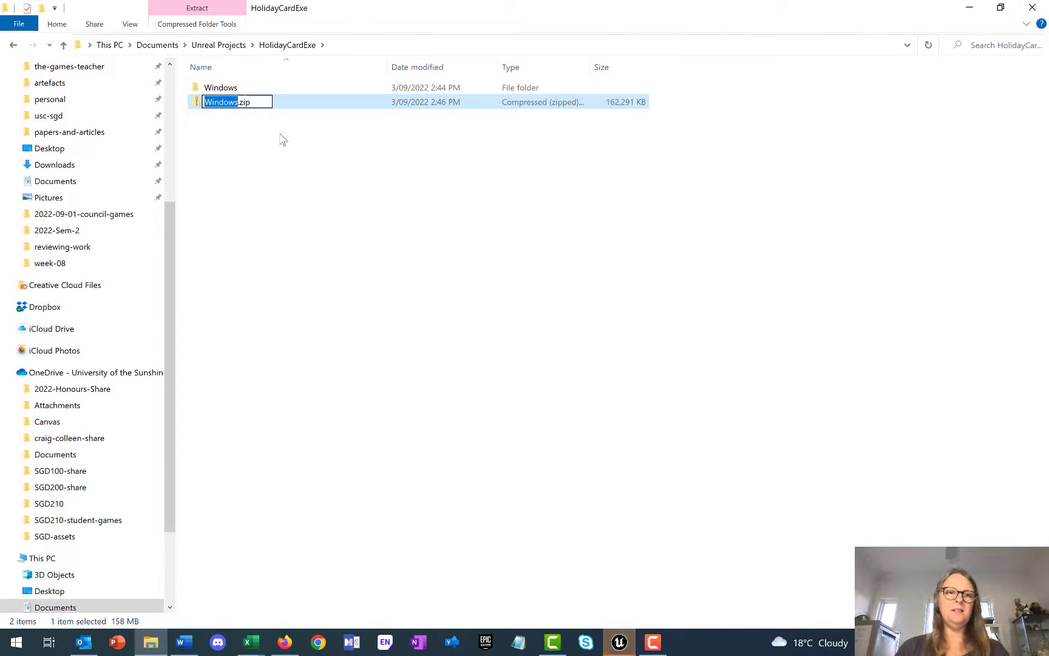
type("HolidayCard")
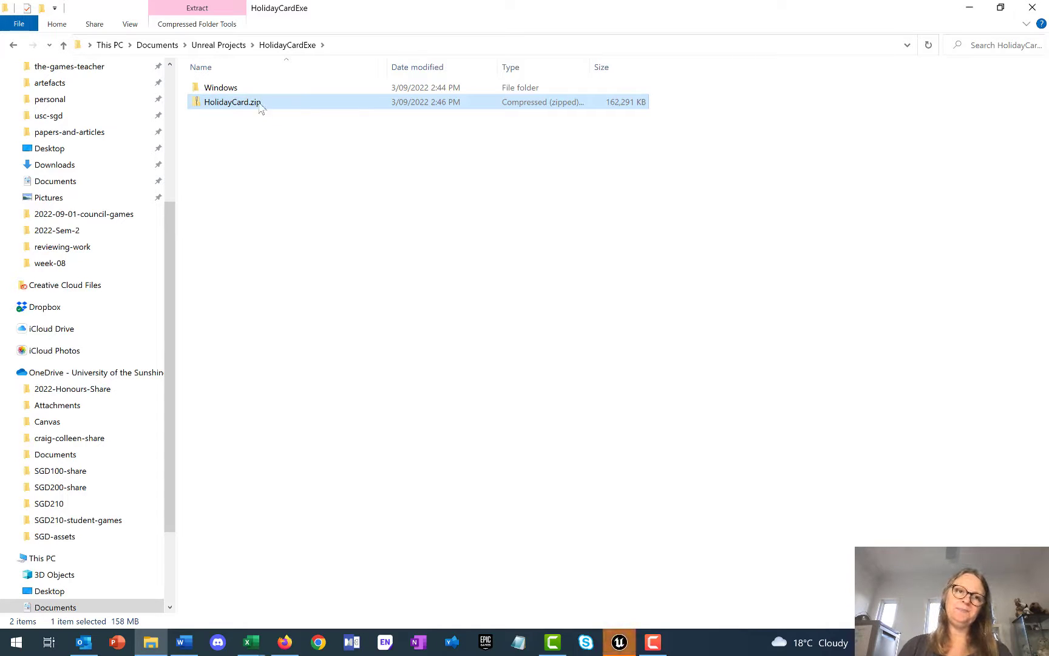
mouse_move(240, 115)
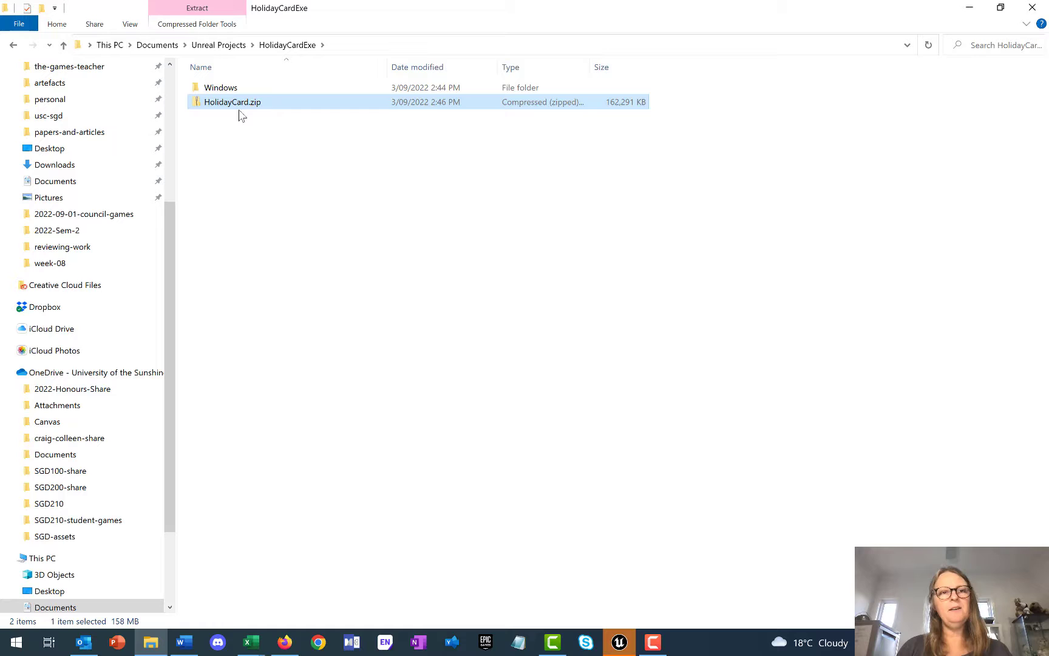
mouse_move(654, 111)
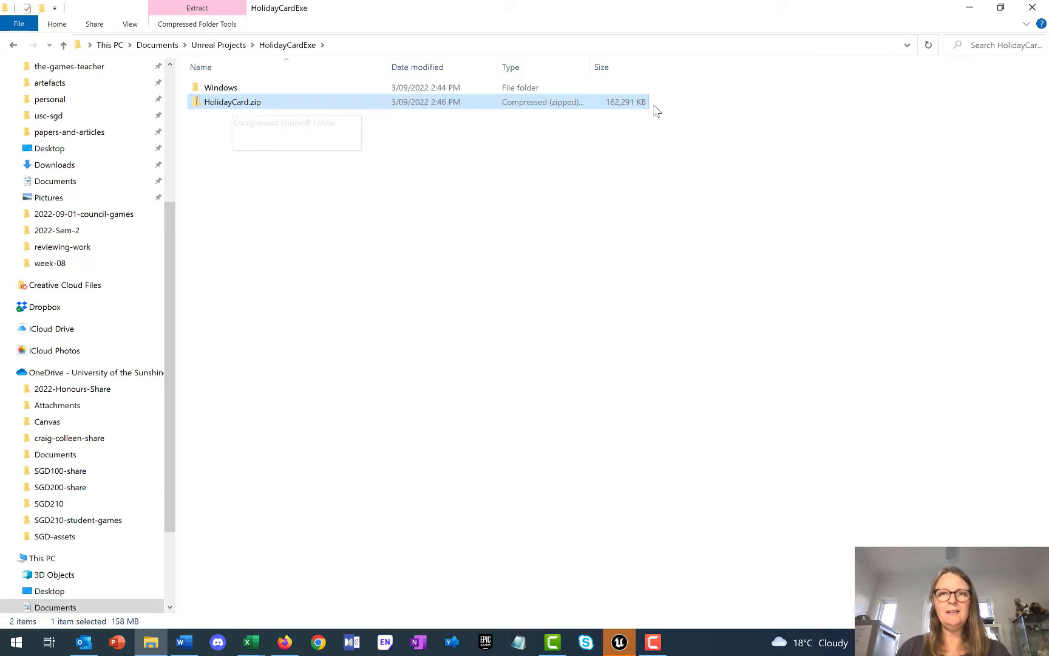
mouse_move(607, 112)
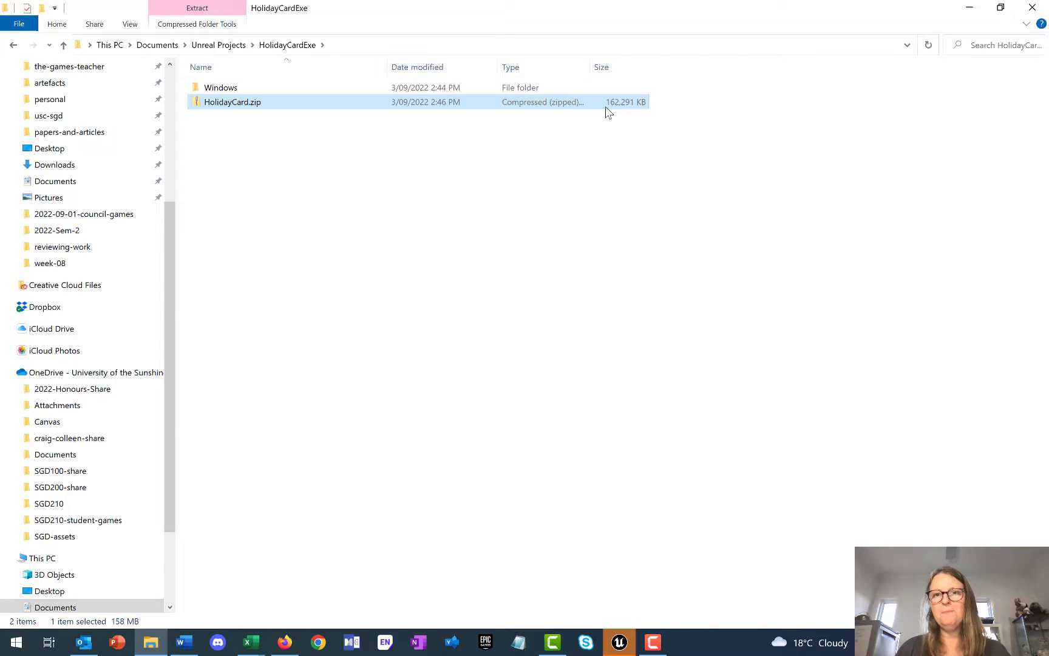
mouse_move(638, 114)
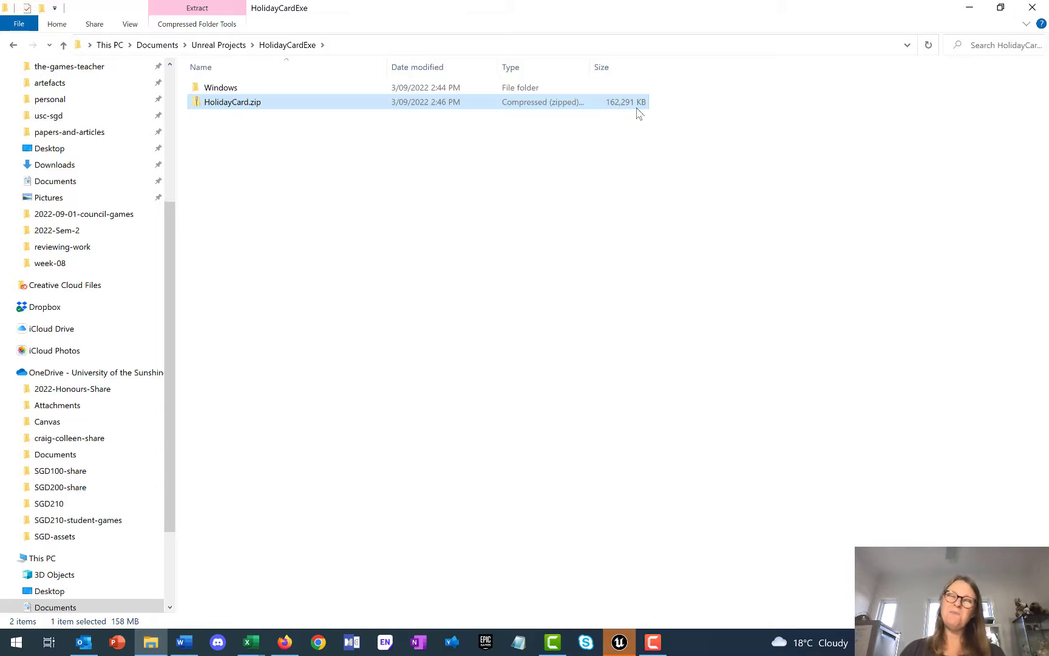
mouse_move(217, 104)
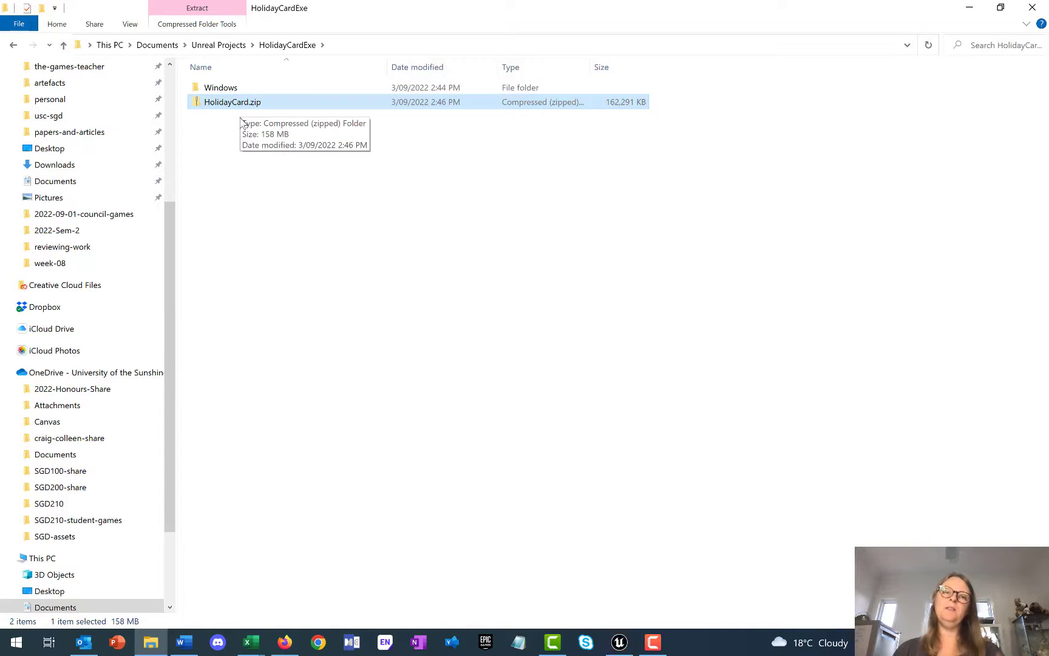
mouse_move(233, 107)
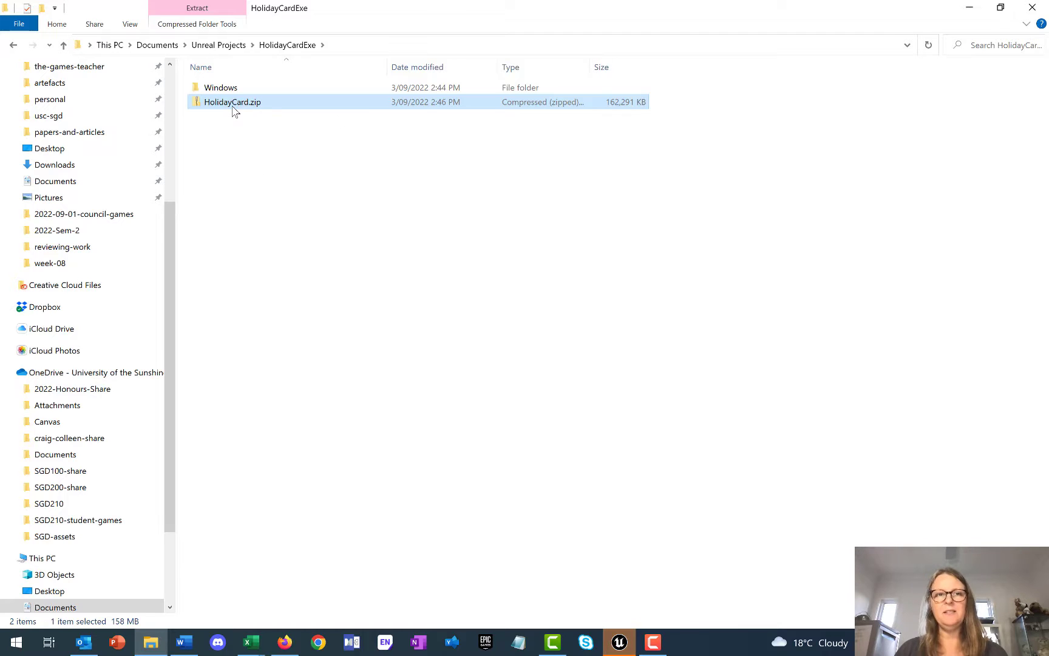
mouse_move(233, 102)
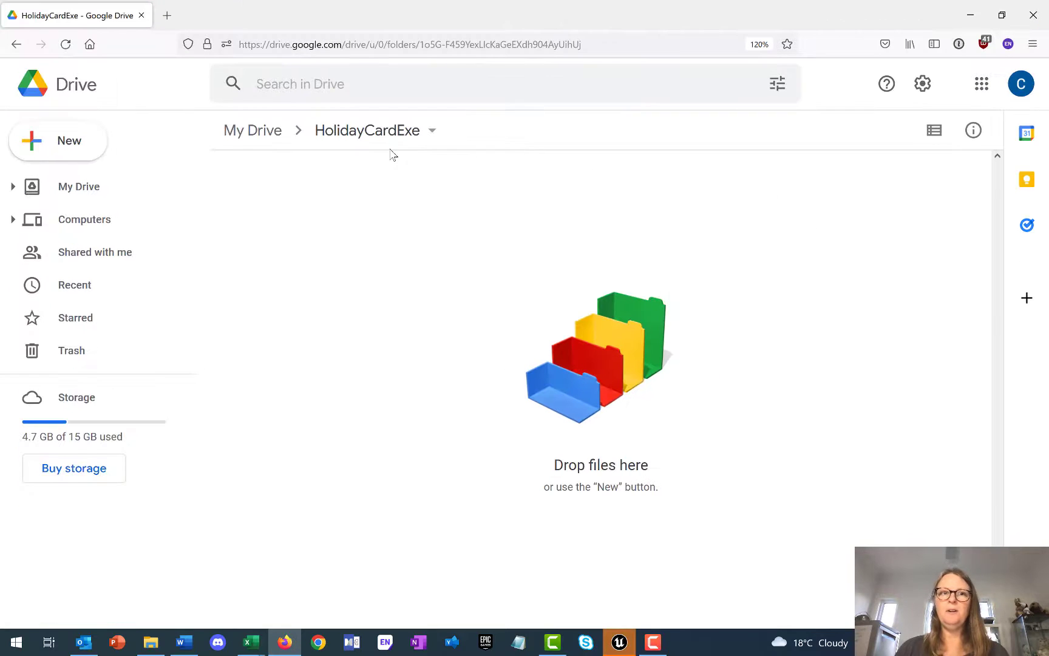
mouse_move(252, 130)
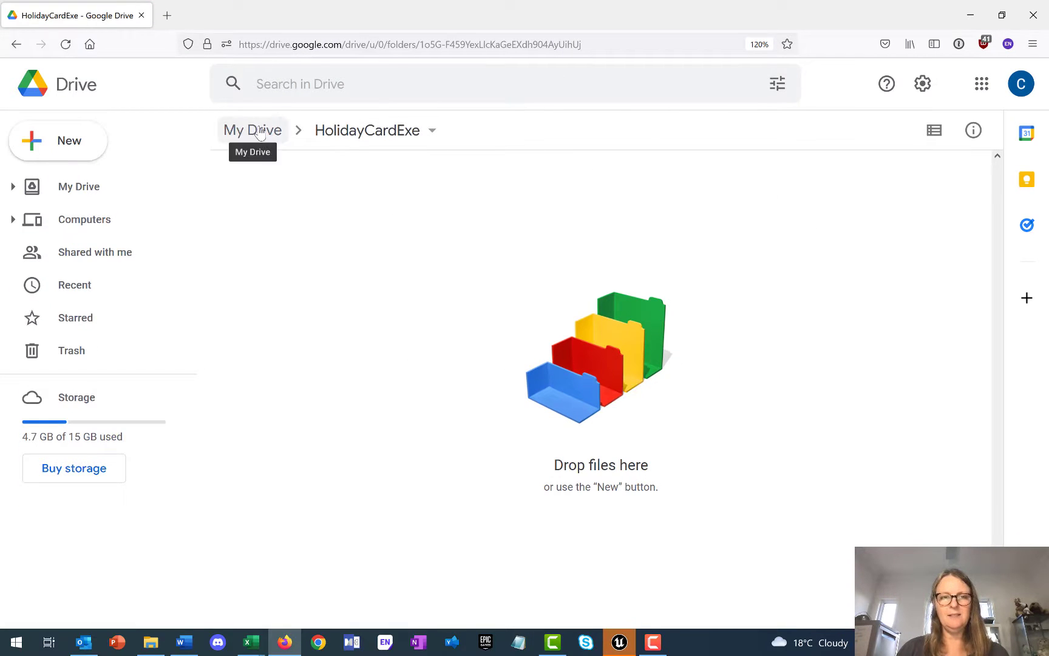
mouse_move(375, 130)
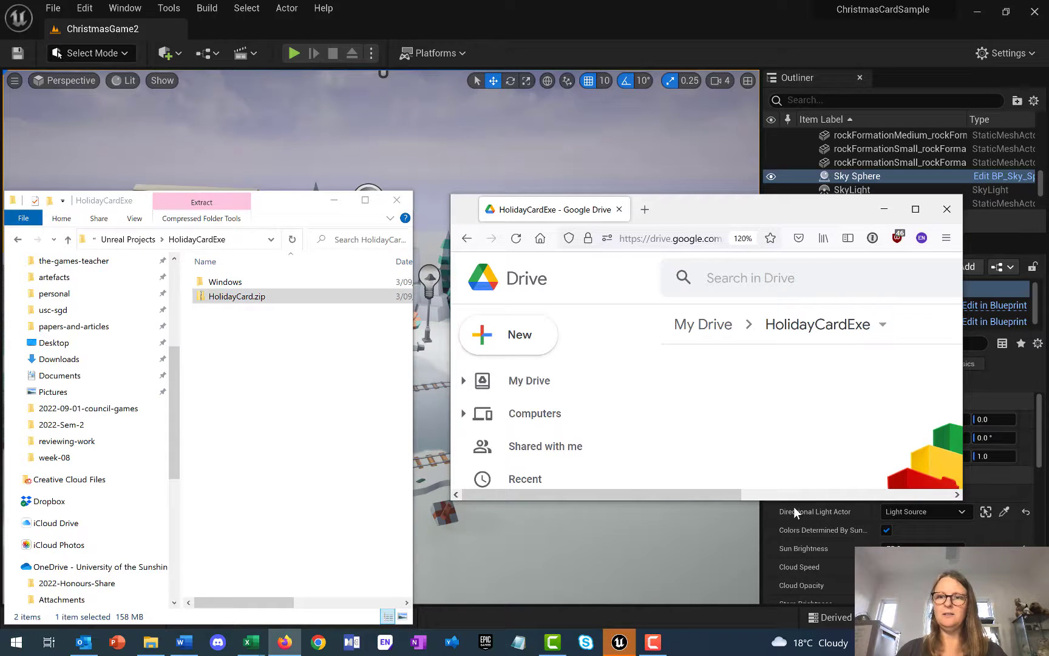
Scroll the Google Drive HolidayCardExe folder while HolidayCard.zip uploads.
scroll("down", 3)
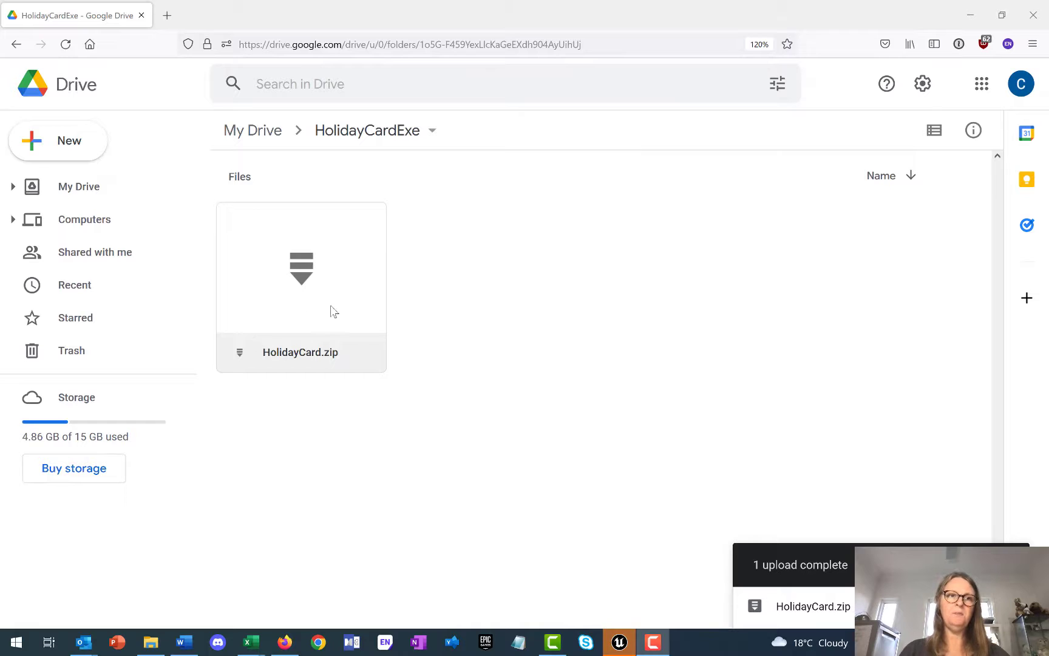
mouse_move(300, 352)
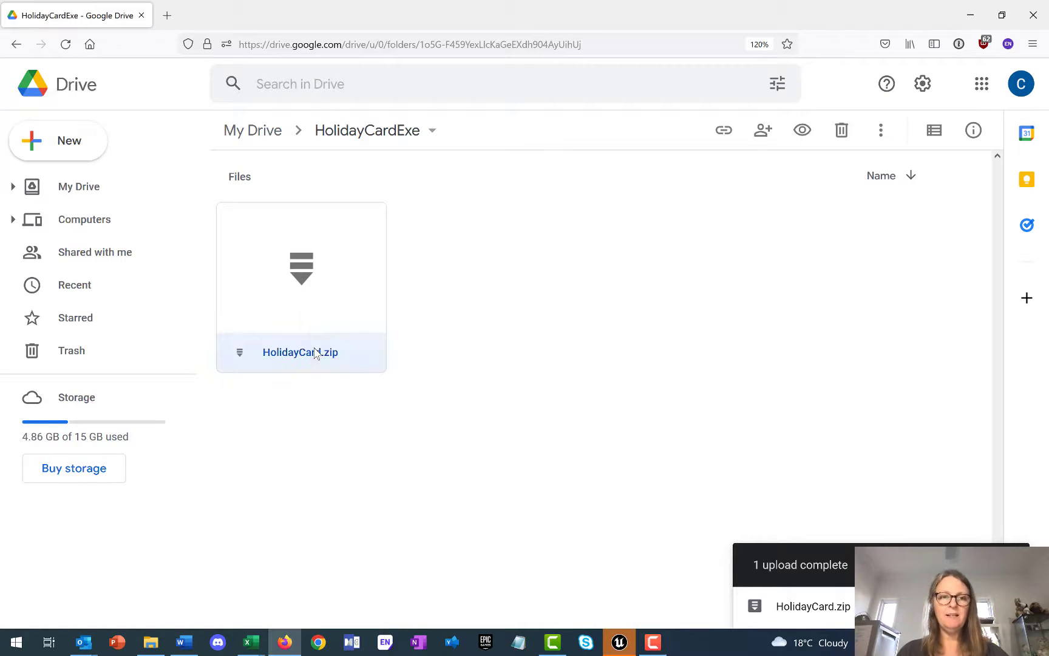
Share HolidayCard.zip so anyone with the link can view, and copy that link.
right_click(300, 352)
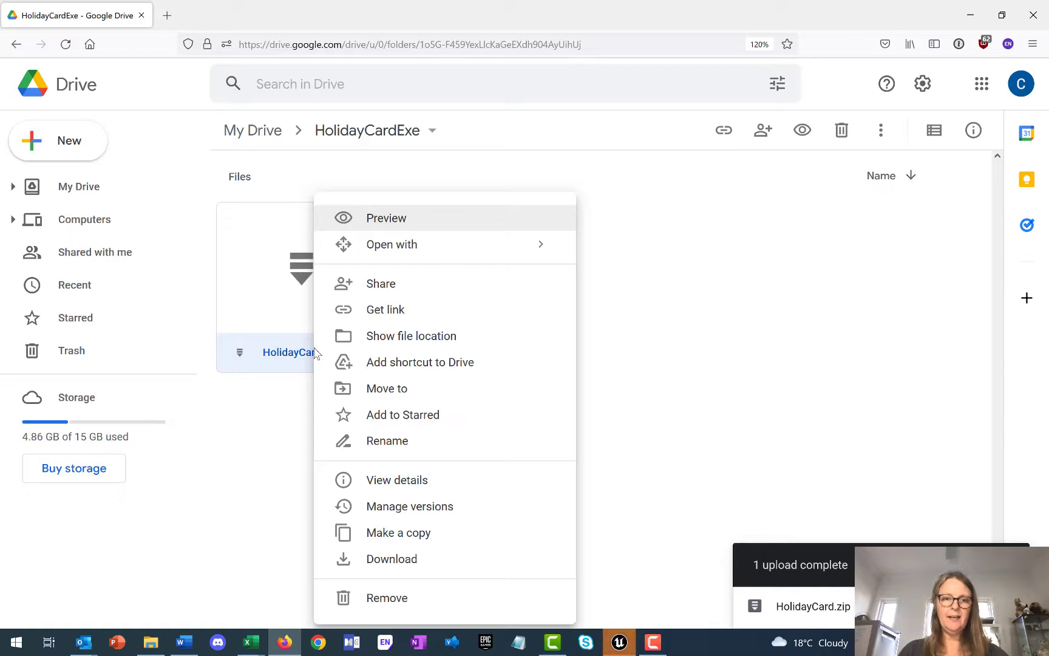
mouse_move(390, 301)
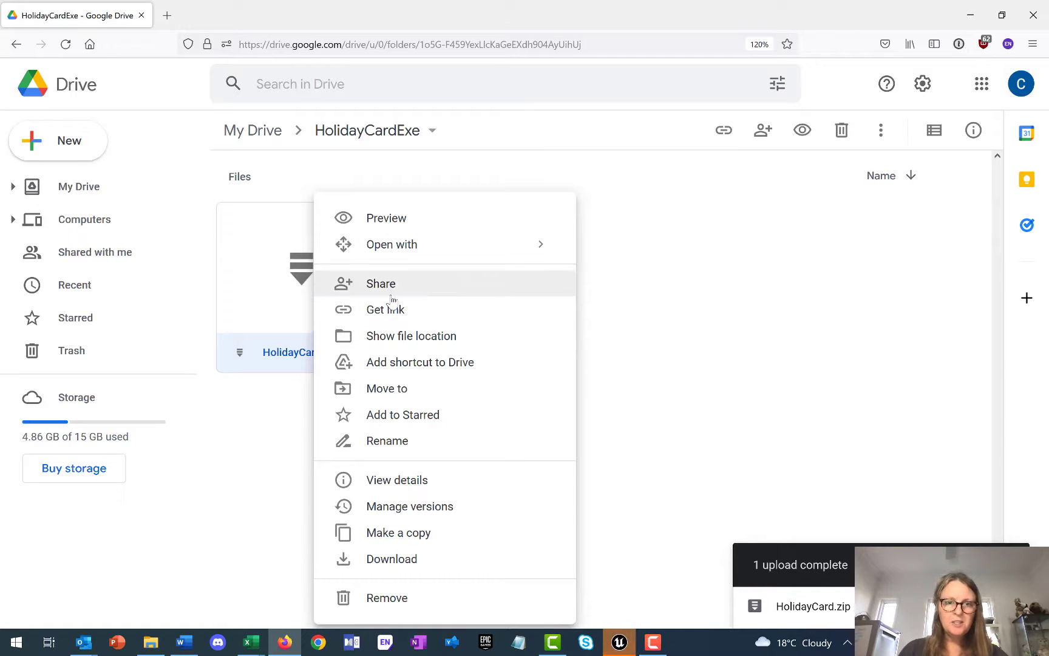
left_click(380, 283)
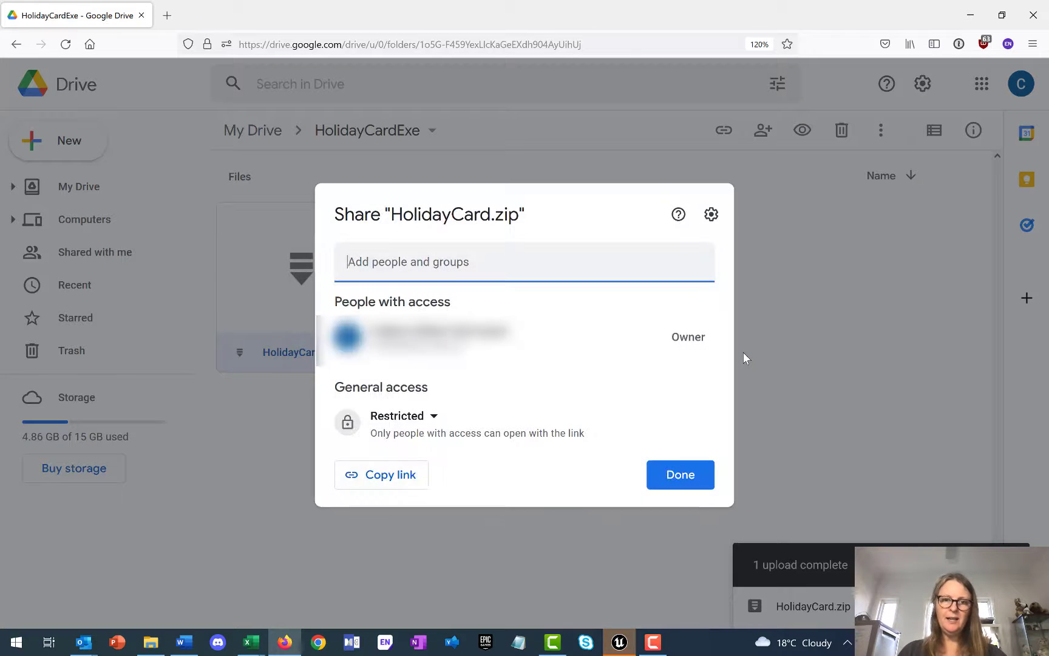
left_click(403, 416)
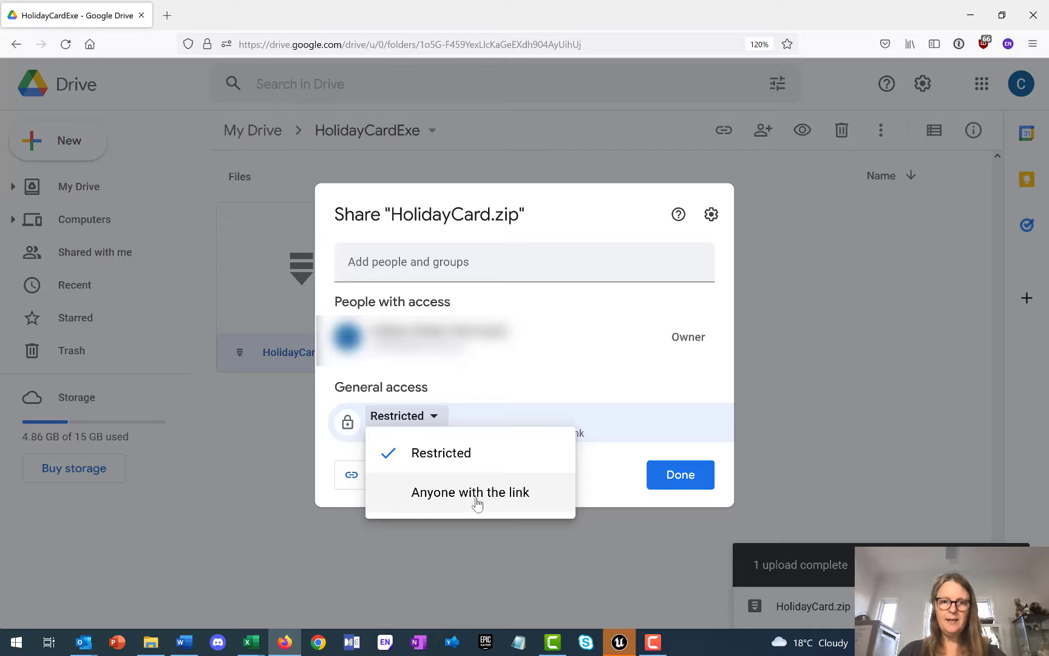
left_click(470, 492)
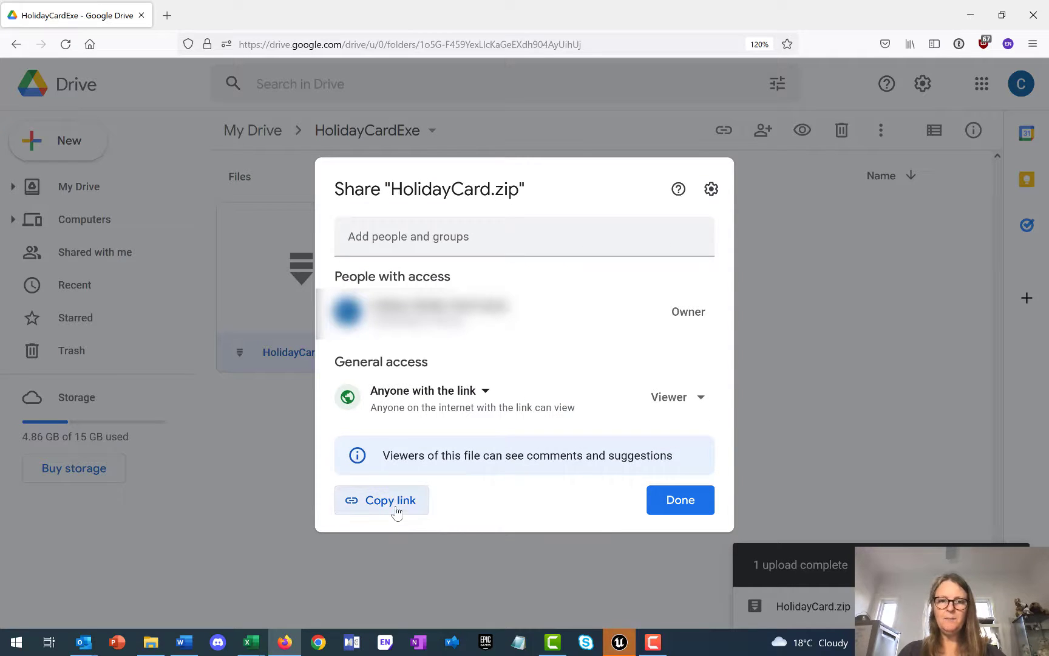
left_click(381, 500)
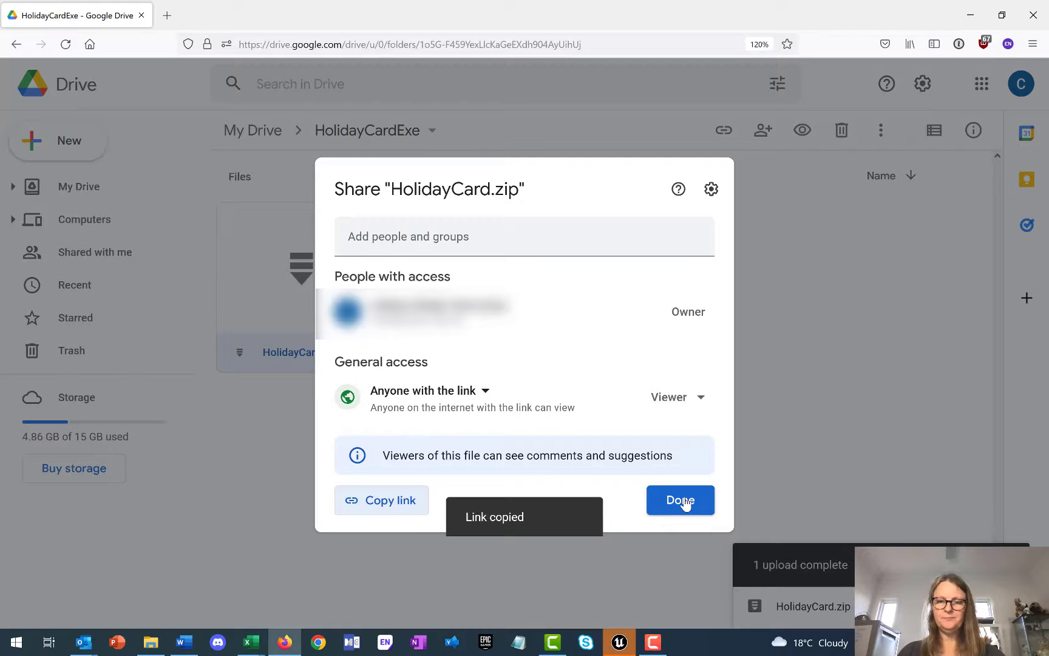
left_click(680, 501)
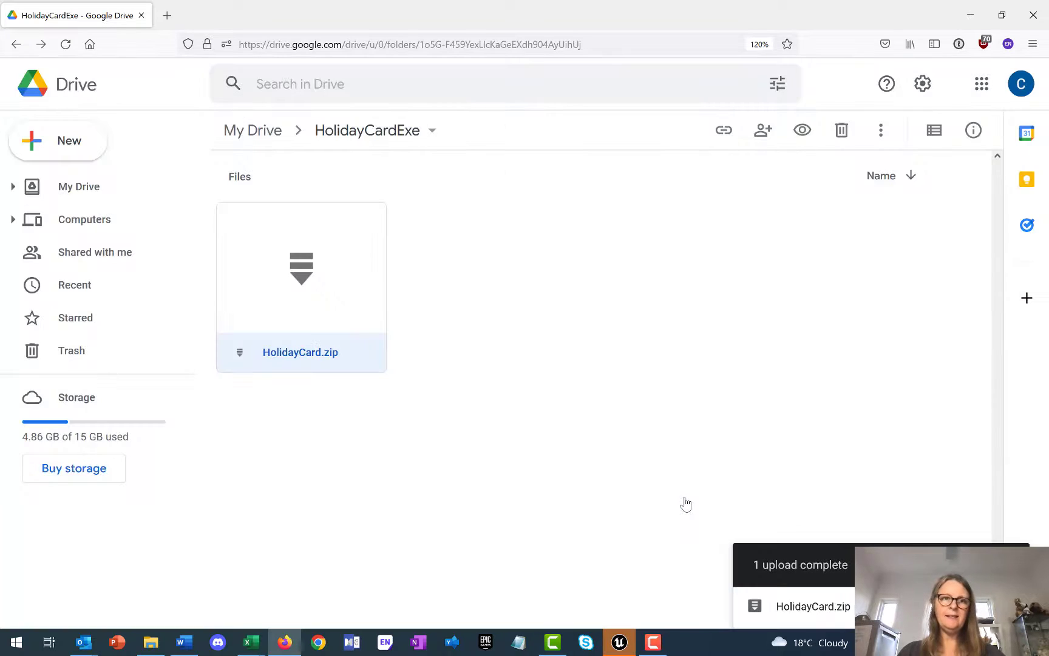
mouse_move(967, 15)
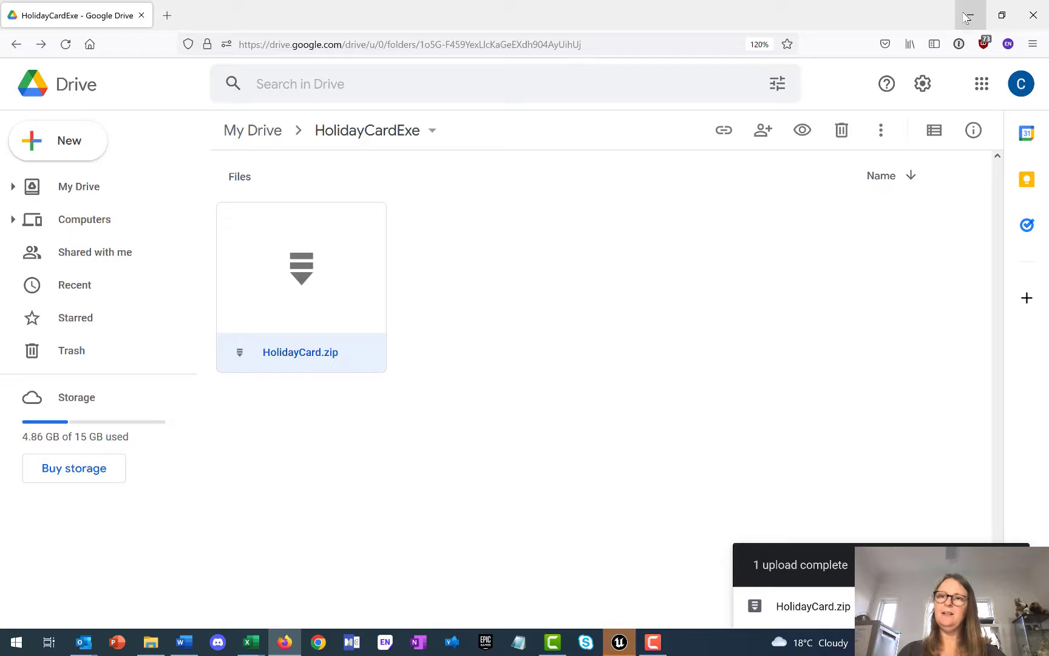
mouse_move(80, 641)
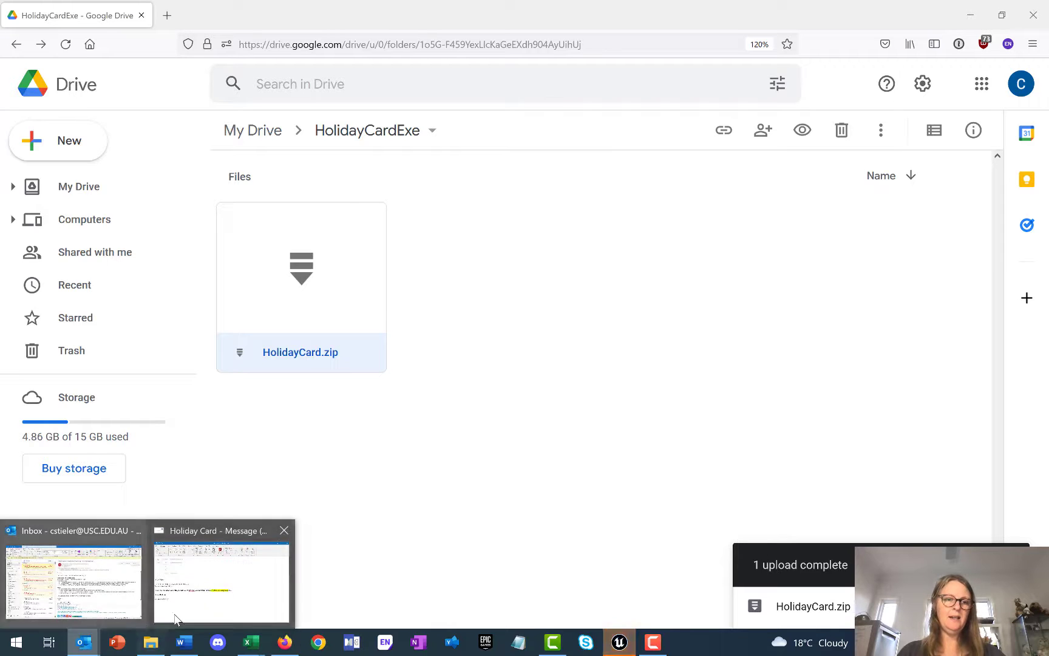
Paste the Google Drive share link after 'You can download it here:' in the Holiday Card draft.
left_click(221, 581)
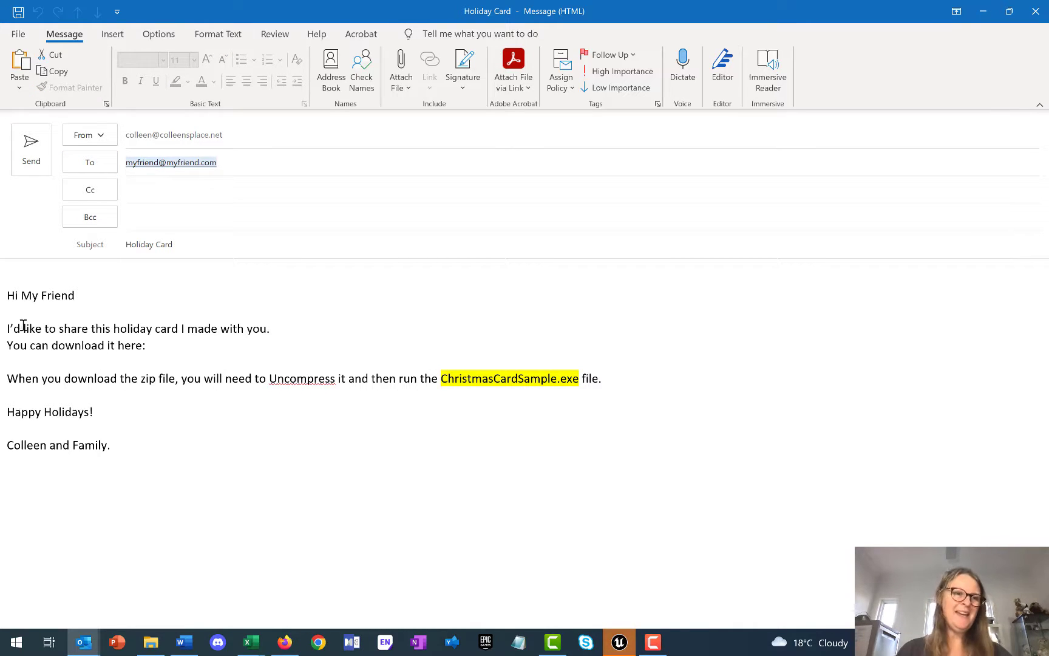
left_click(144, 345)
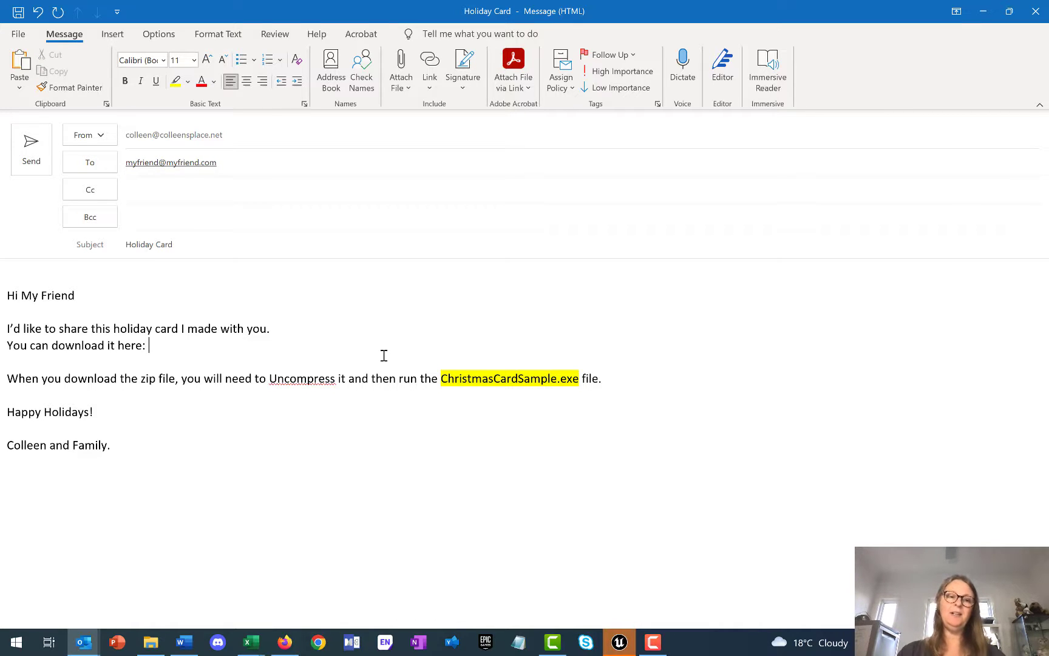
type("https://drive.google.com/file/")
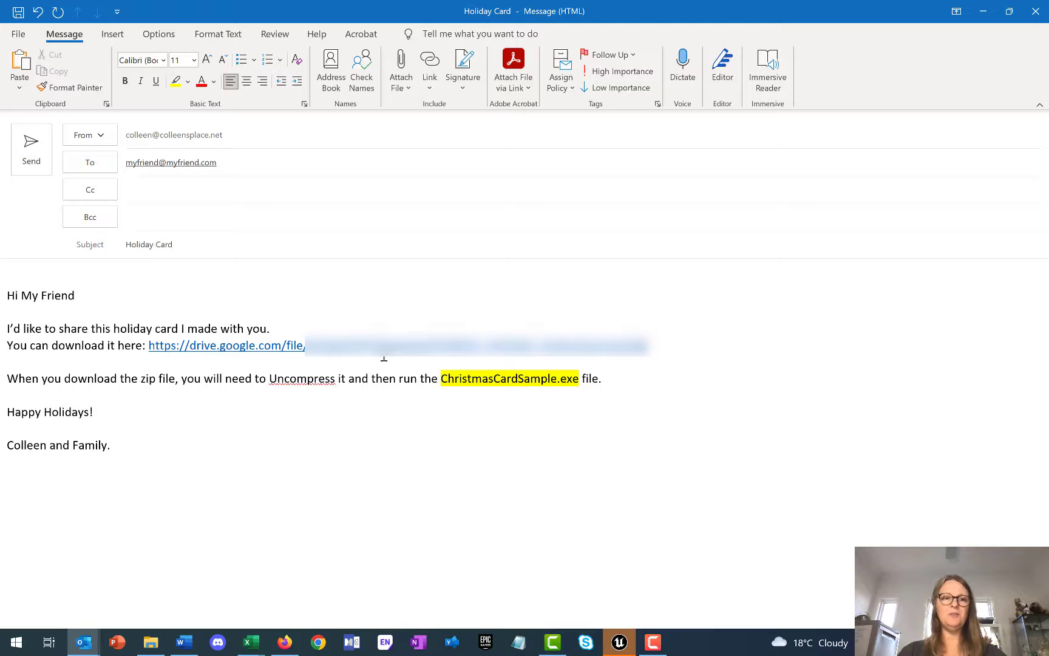
mouse_move(635, 392)
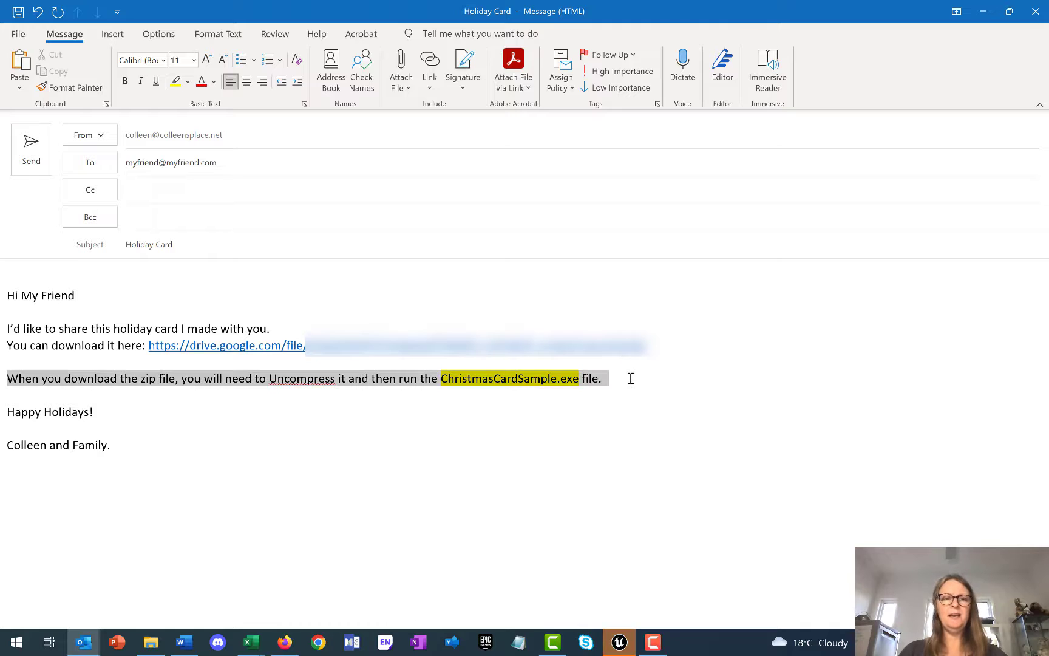
left_click(410, 378)
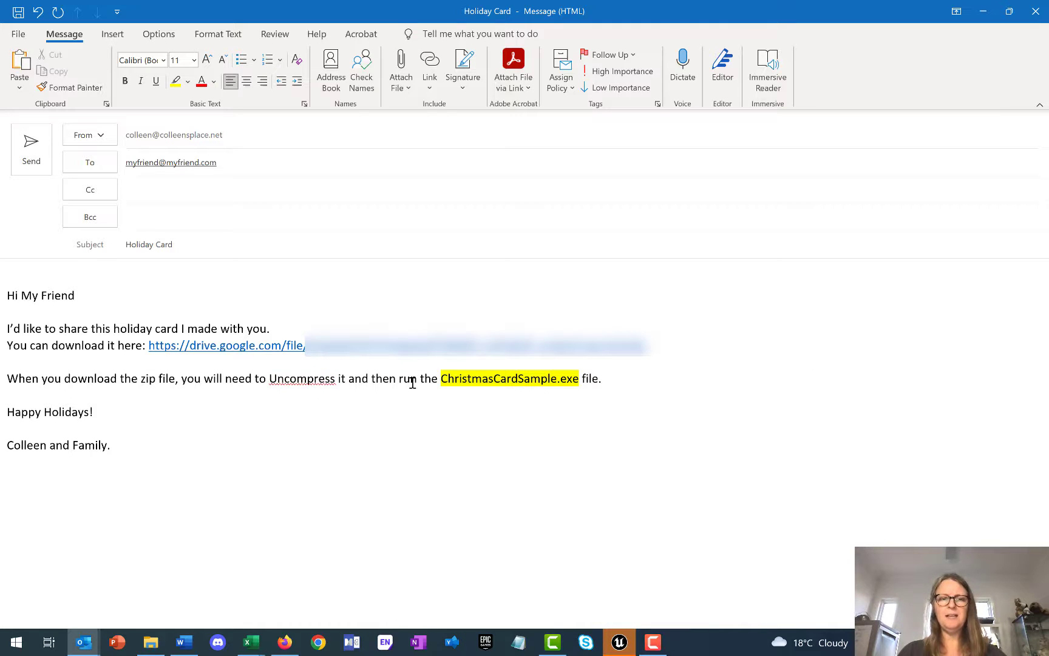
mouse_move(249, 571)
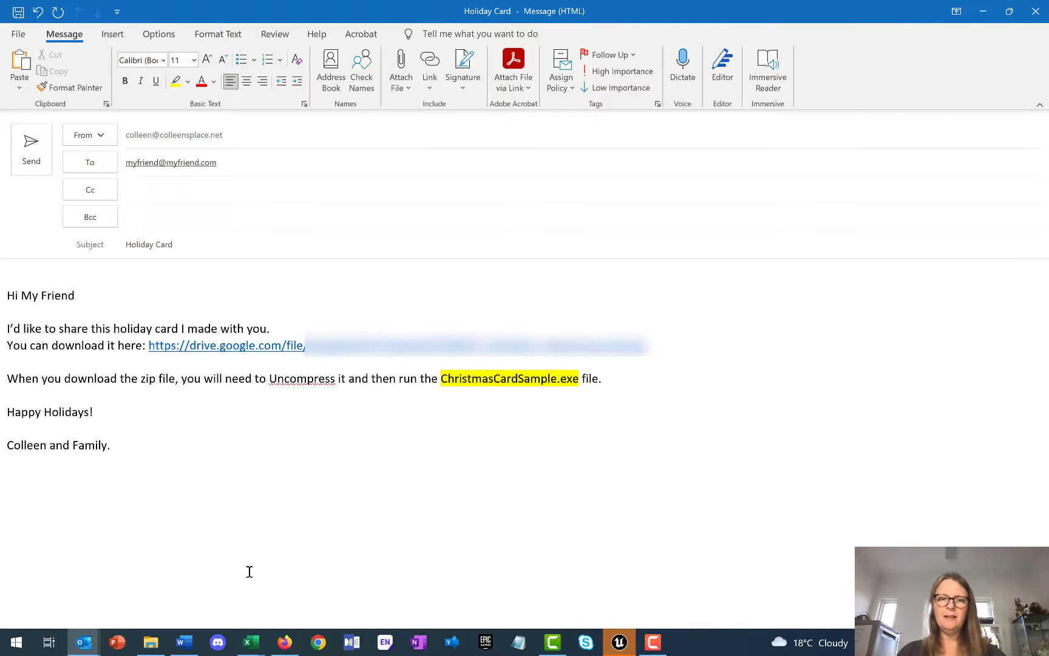
Check the ChristmasCardSample.exe name in the packaged Windows folder, then return to the email text.
left_click(149, 642)
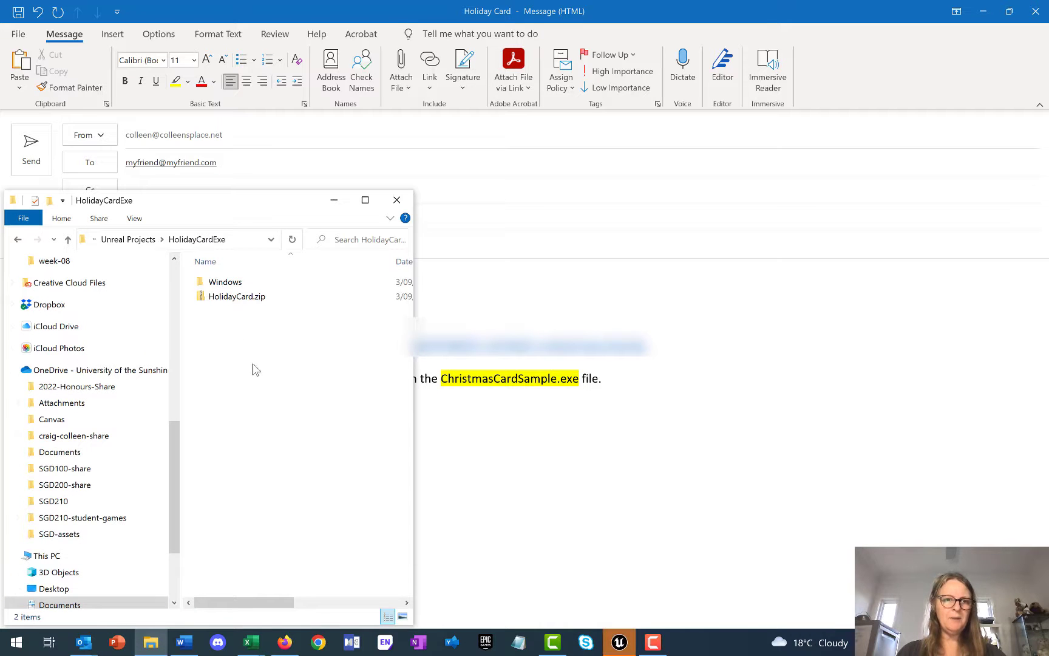
double_click(226, 281)
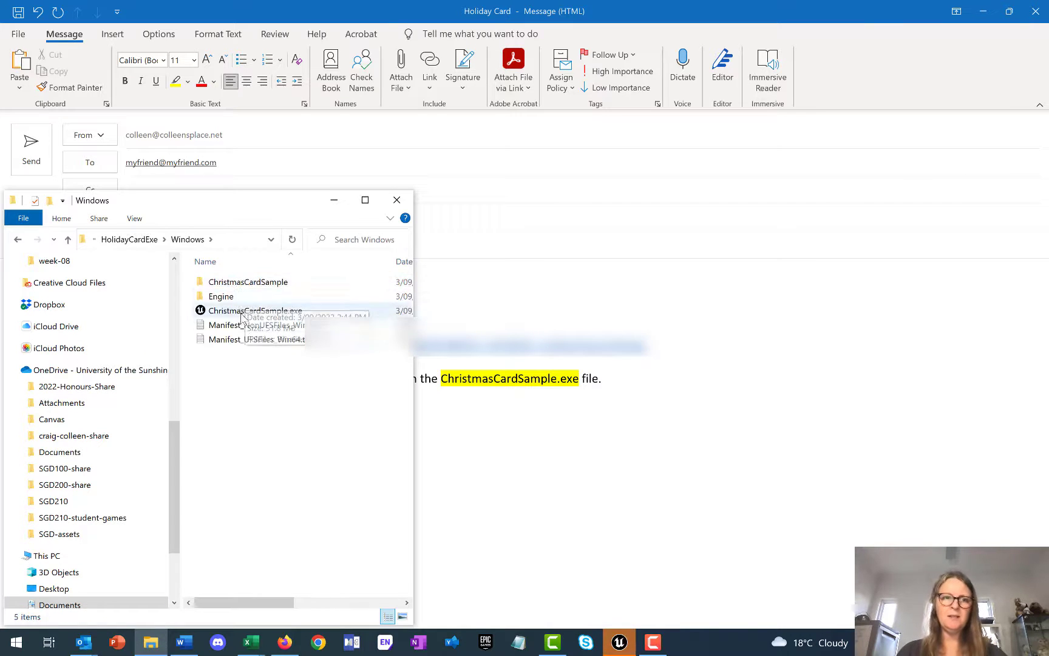
mouse_move(255, 311)
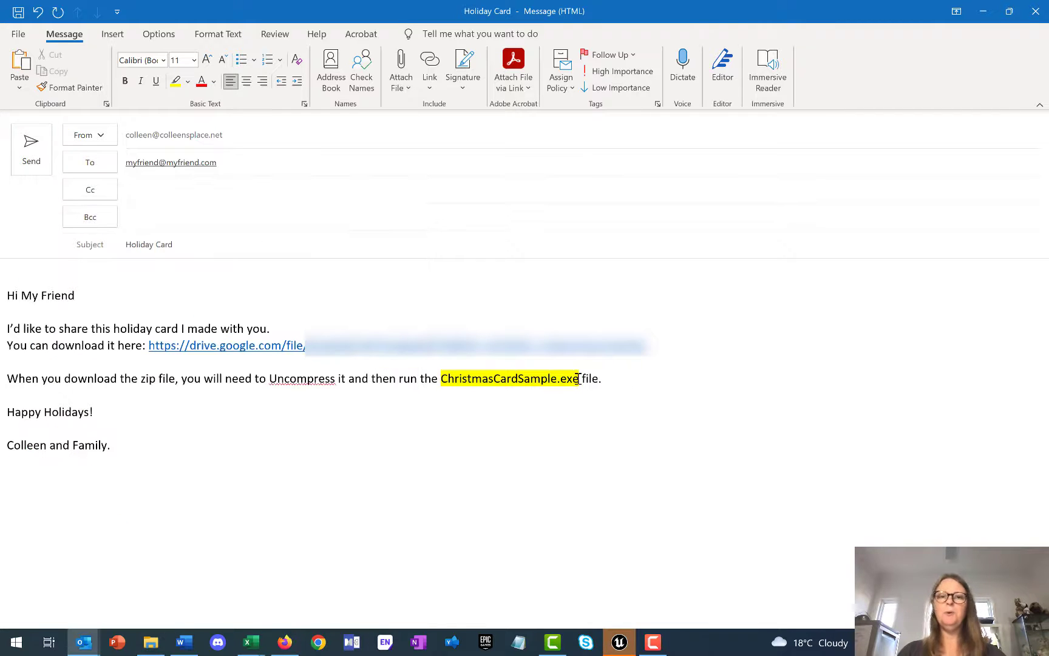
left_click(94, 412)
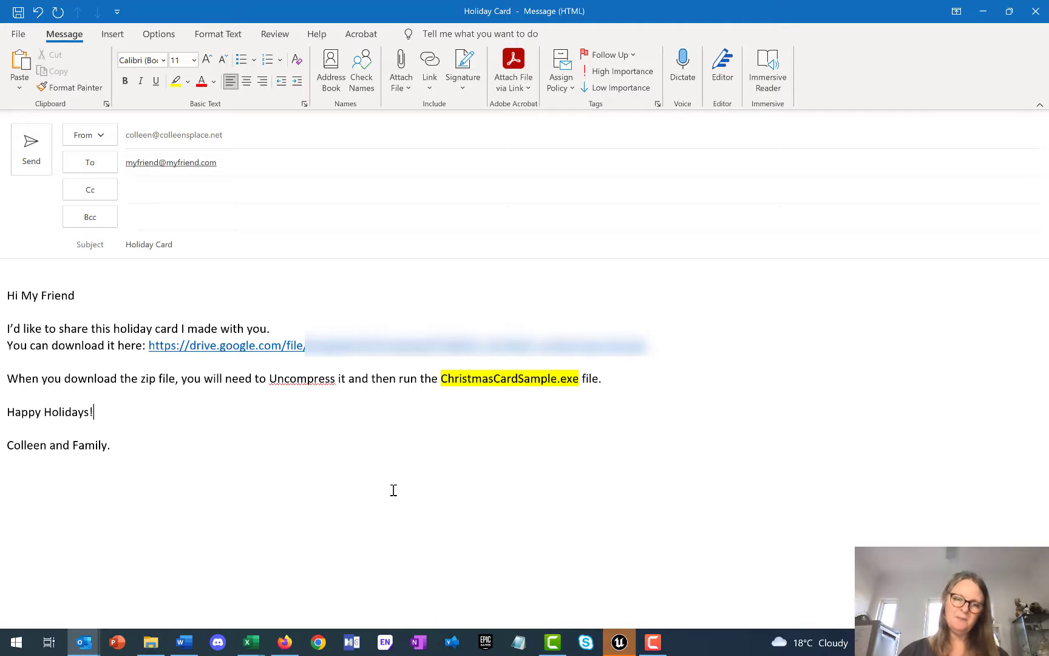
mouse_move(431, 501)
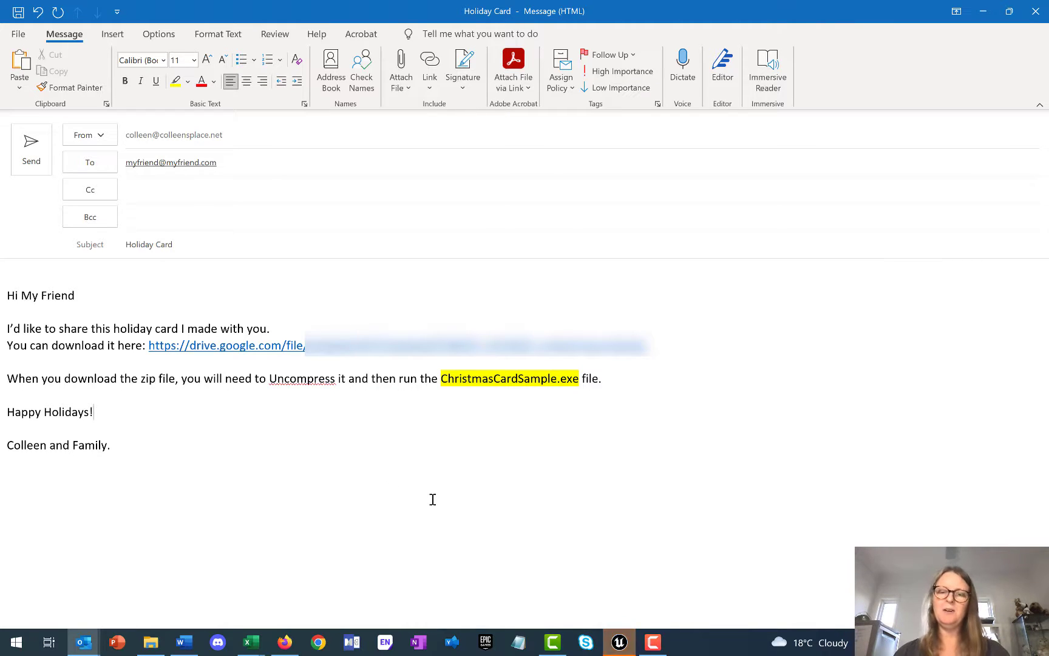
mouse_move(636, 471)
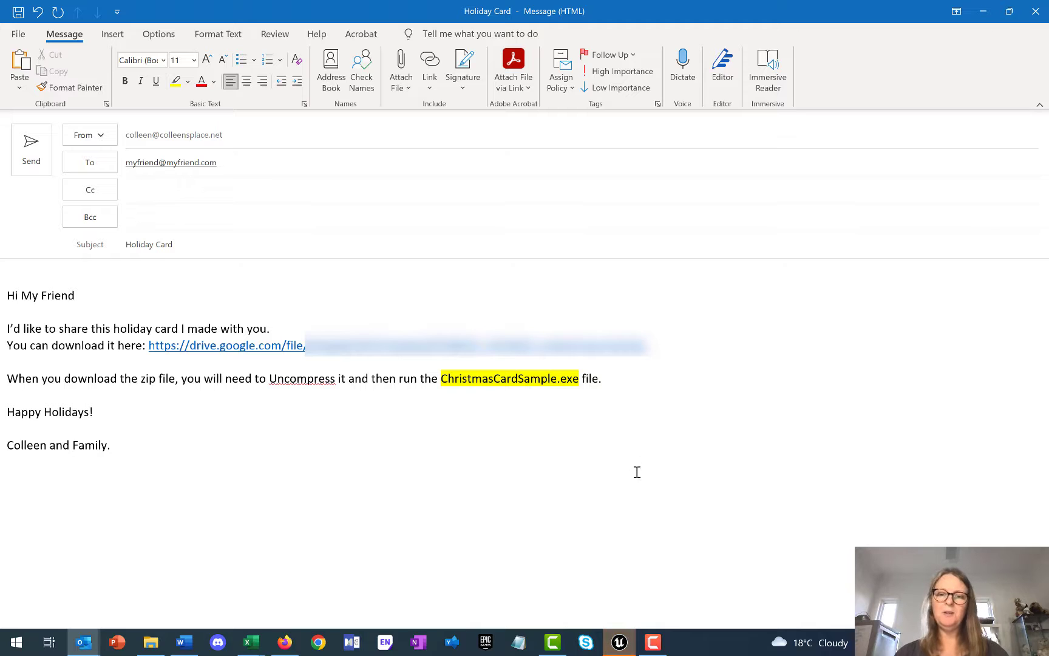